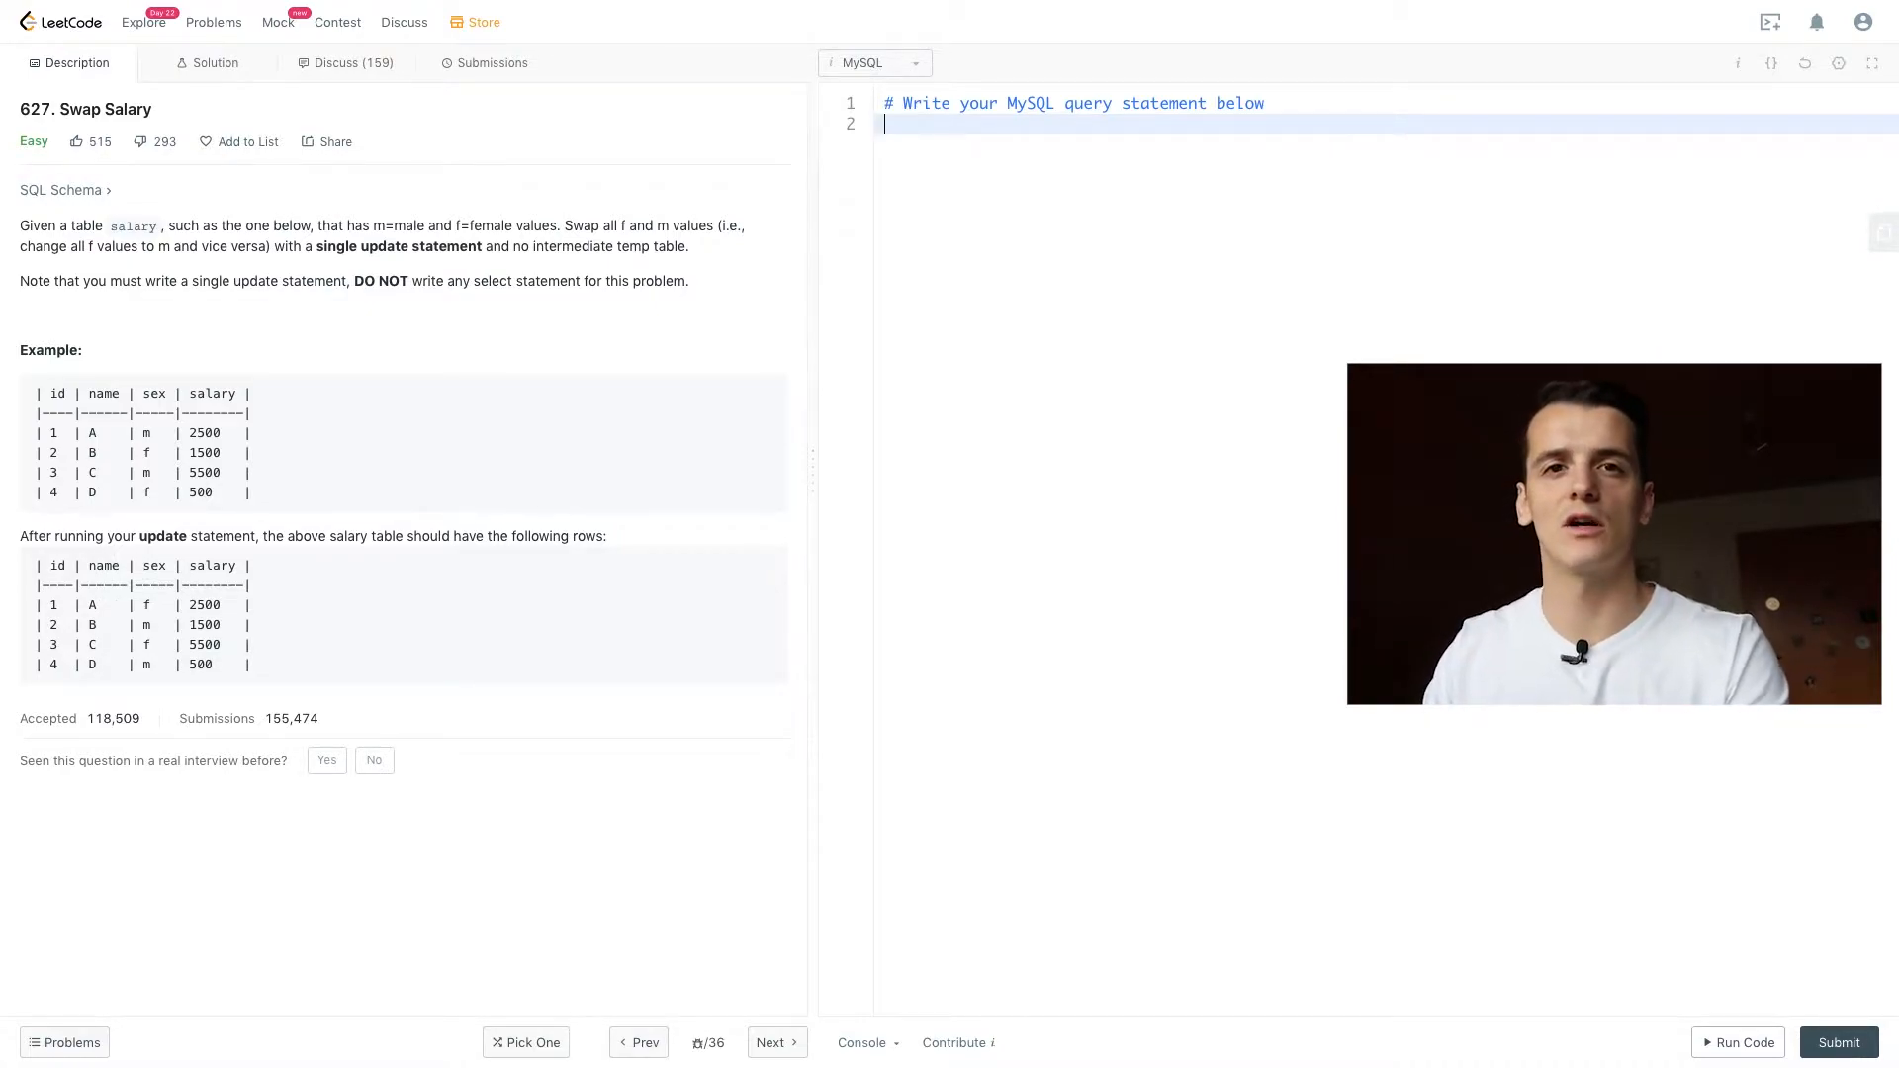
Step: Replace the placeholder comment with the partial query 'UPDATE salary SET sex ='
text(U)
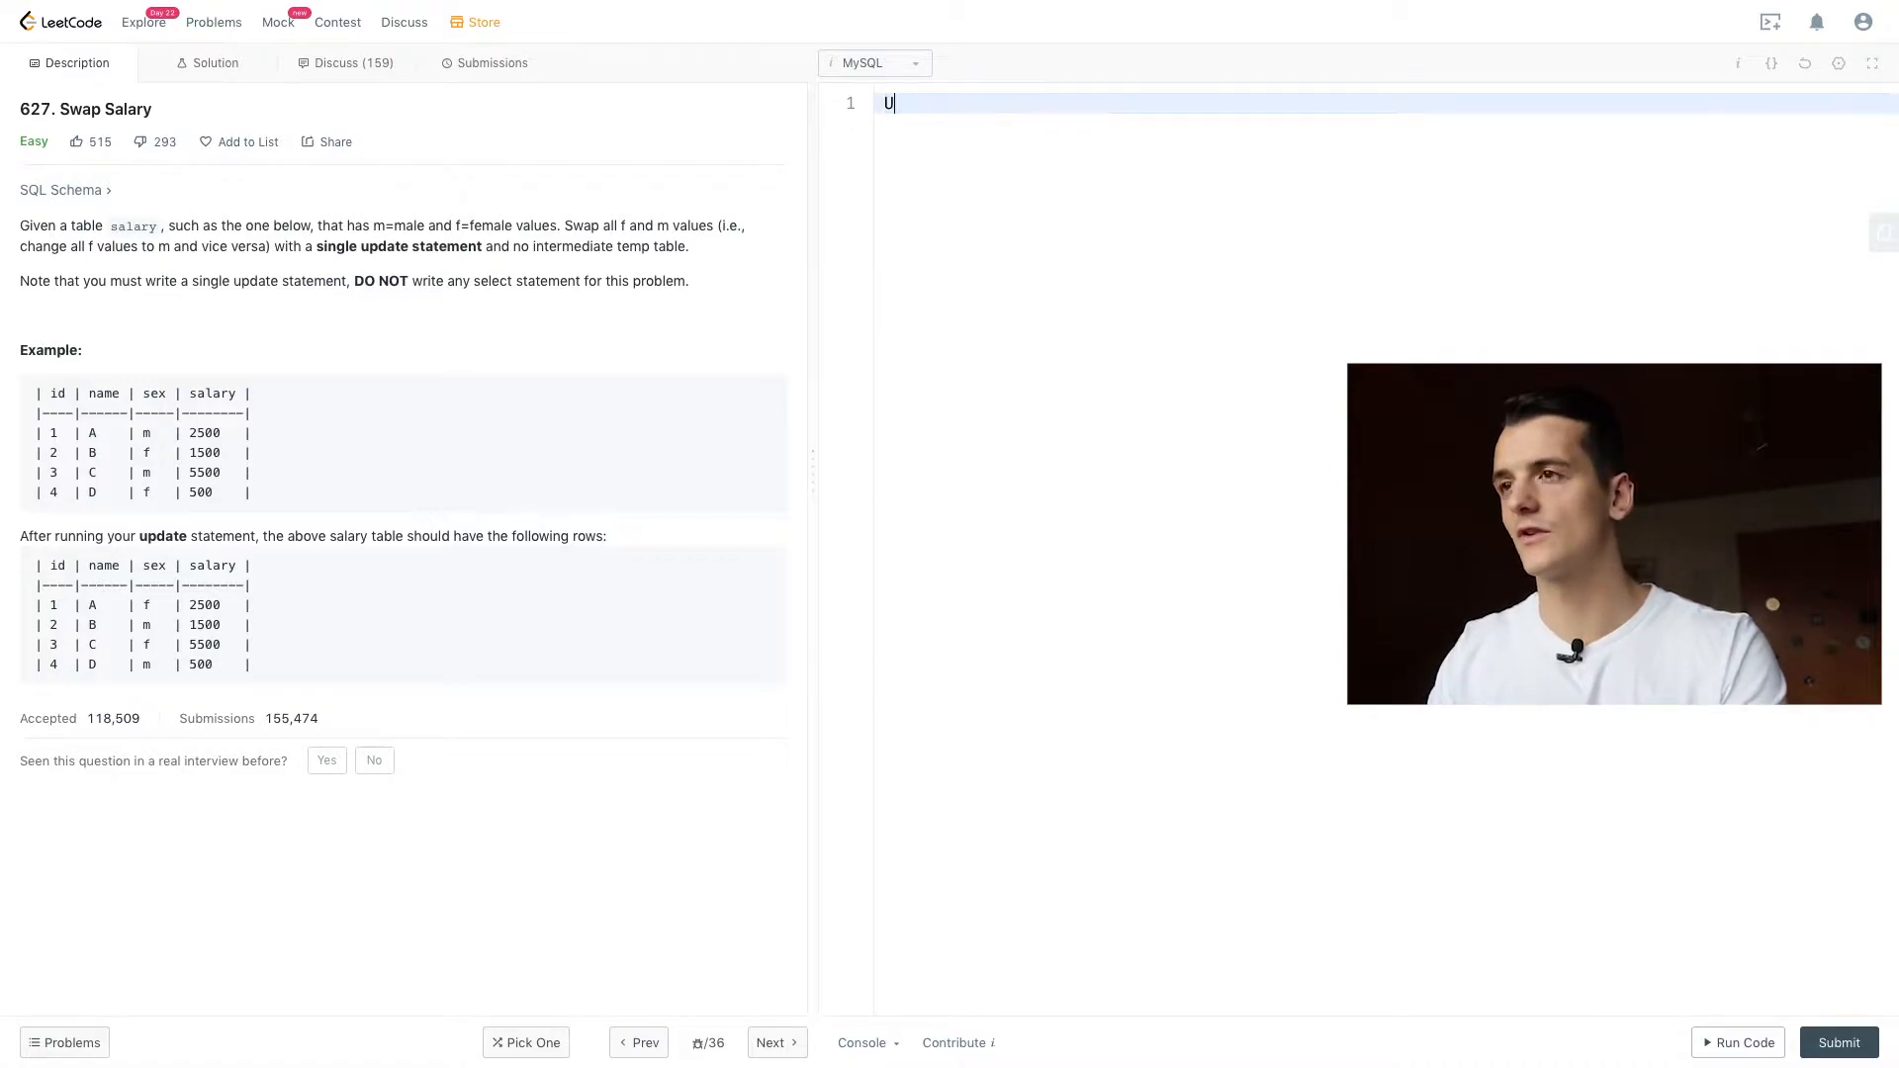
text(PDATE)
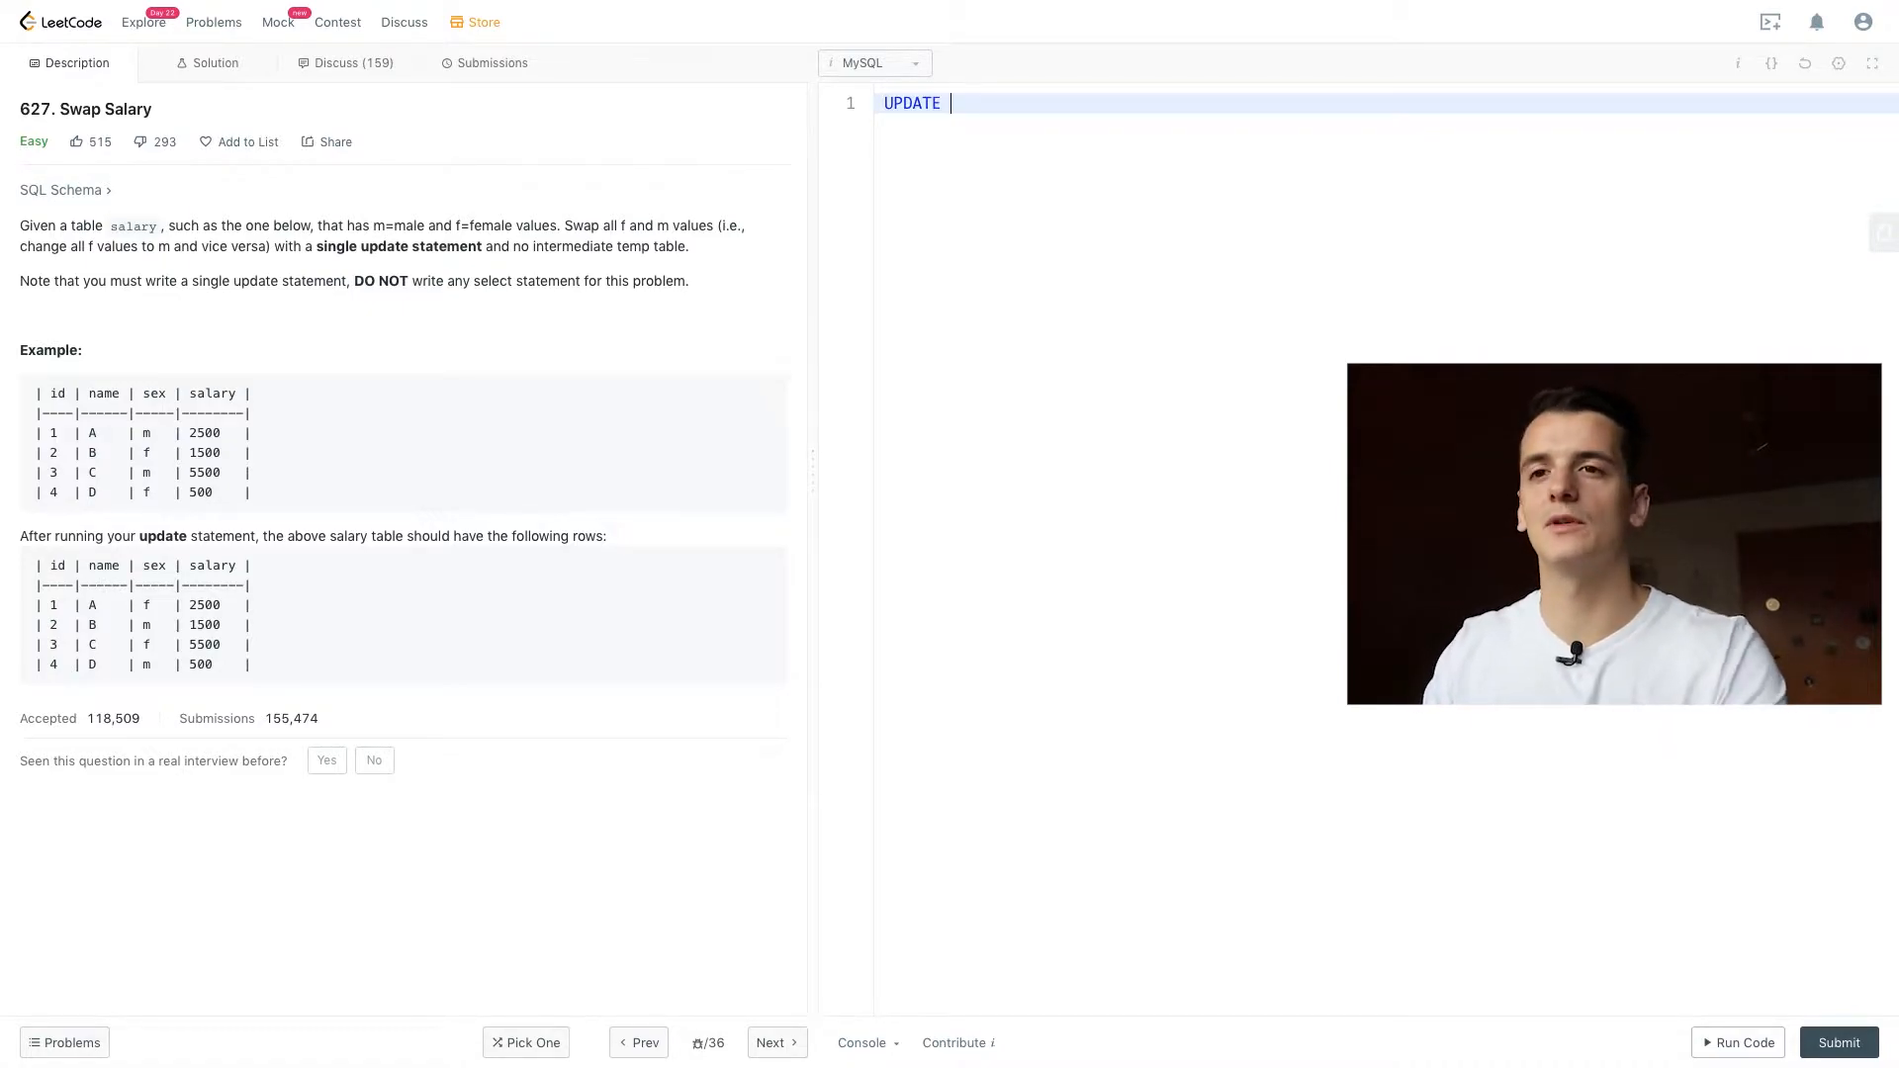
text(salary)
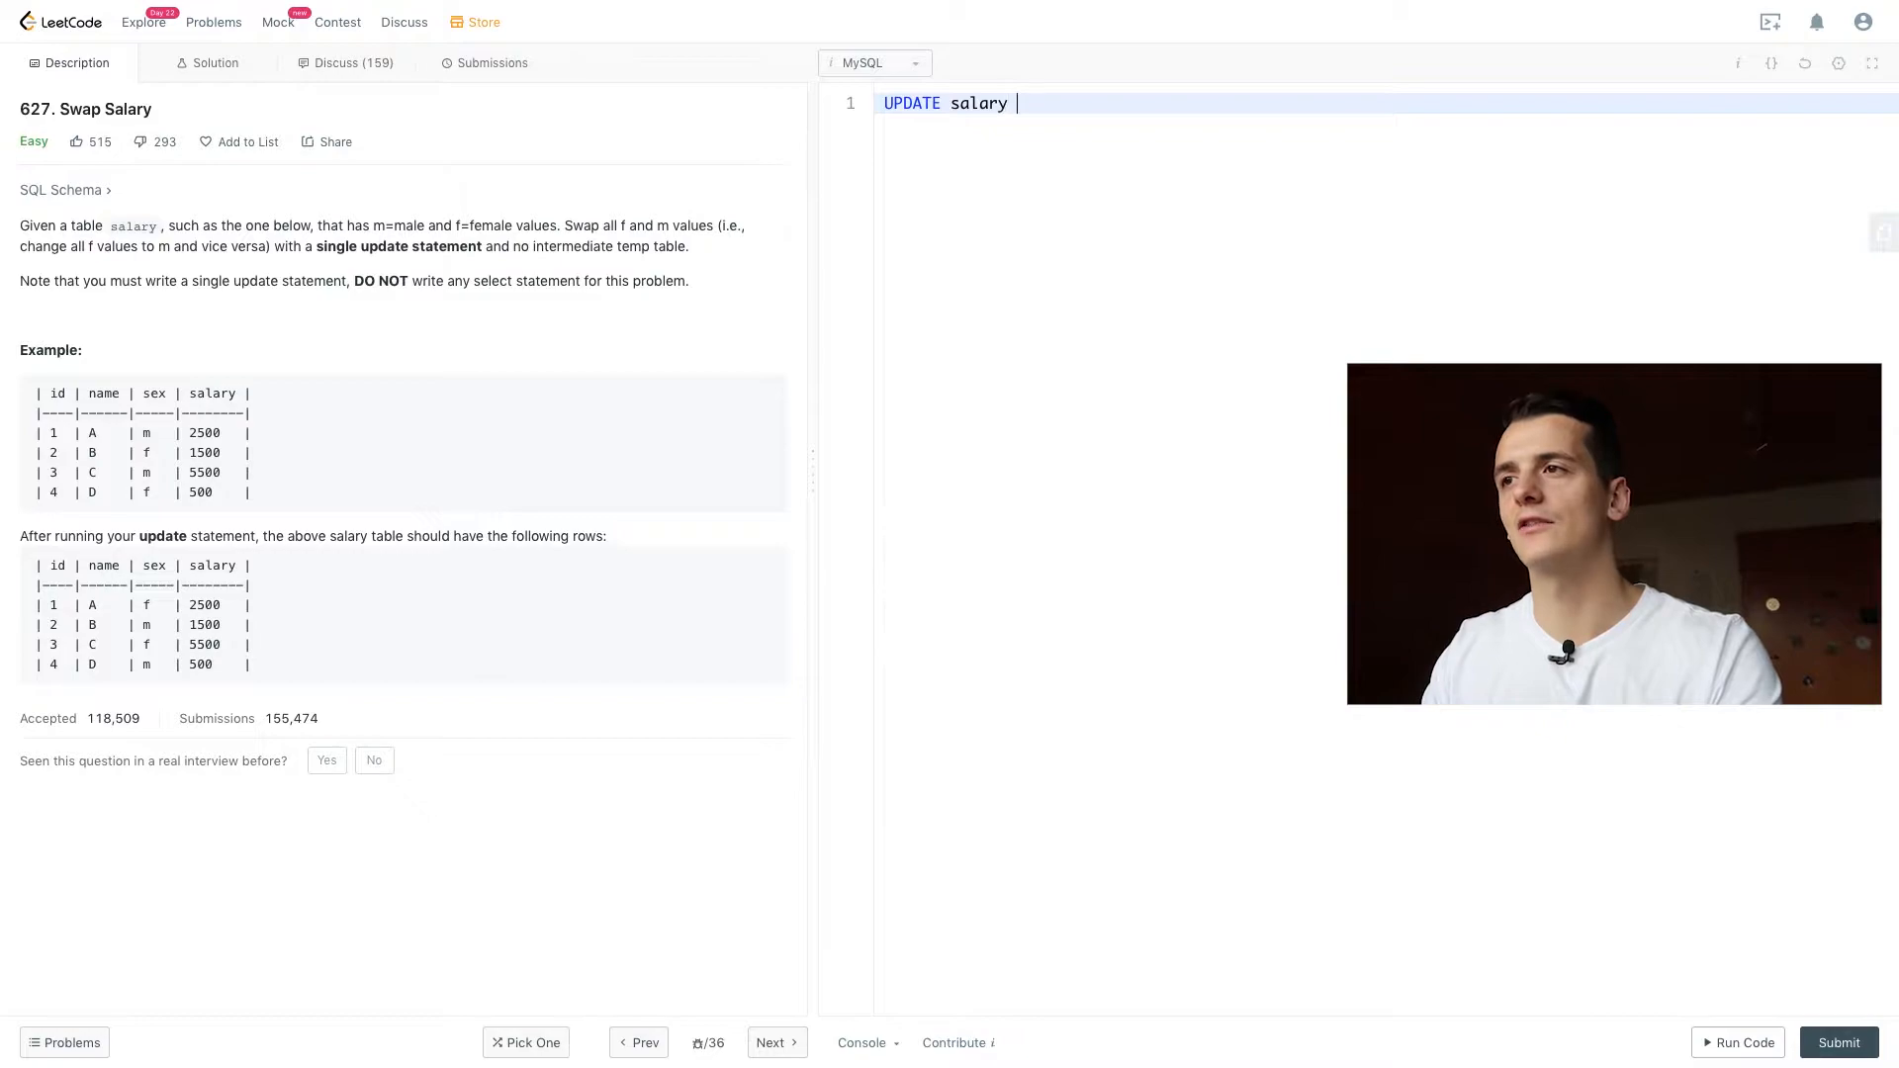
text(SET)
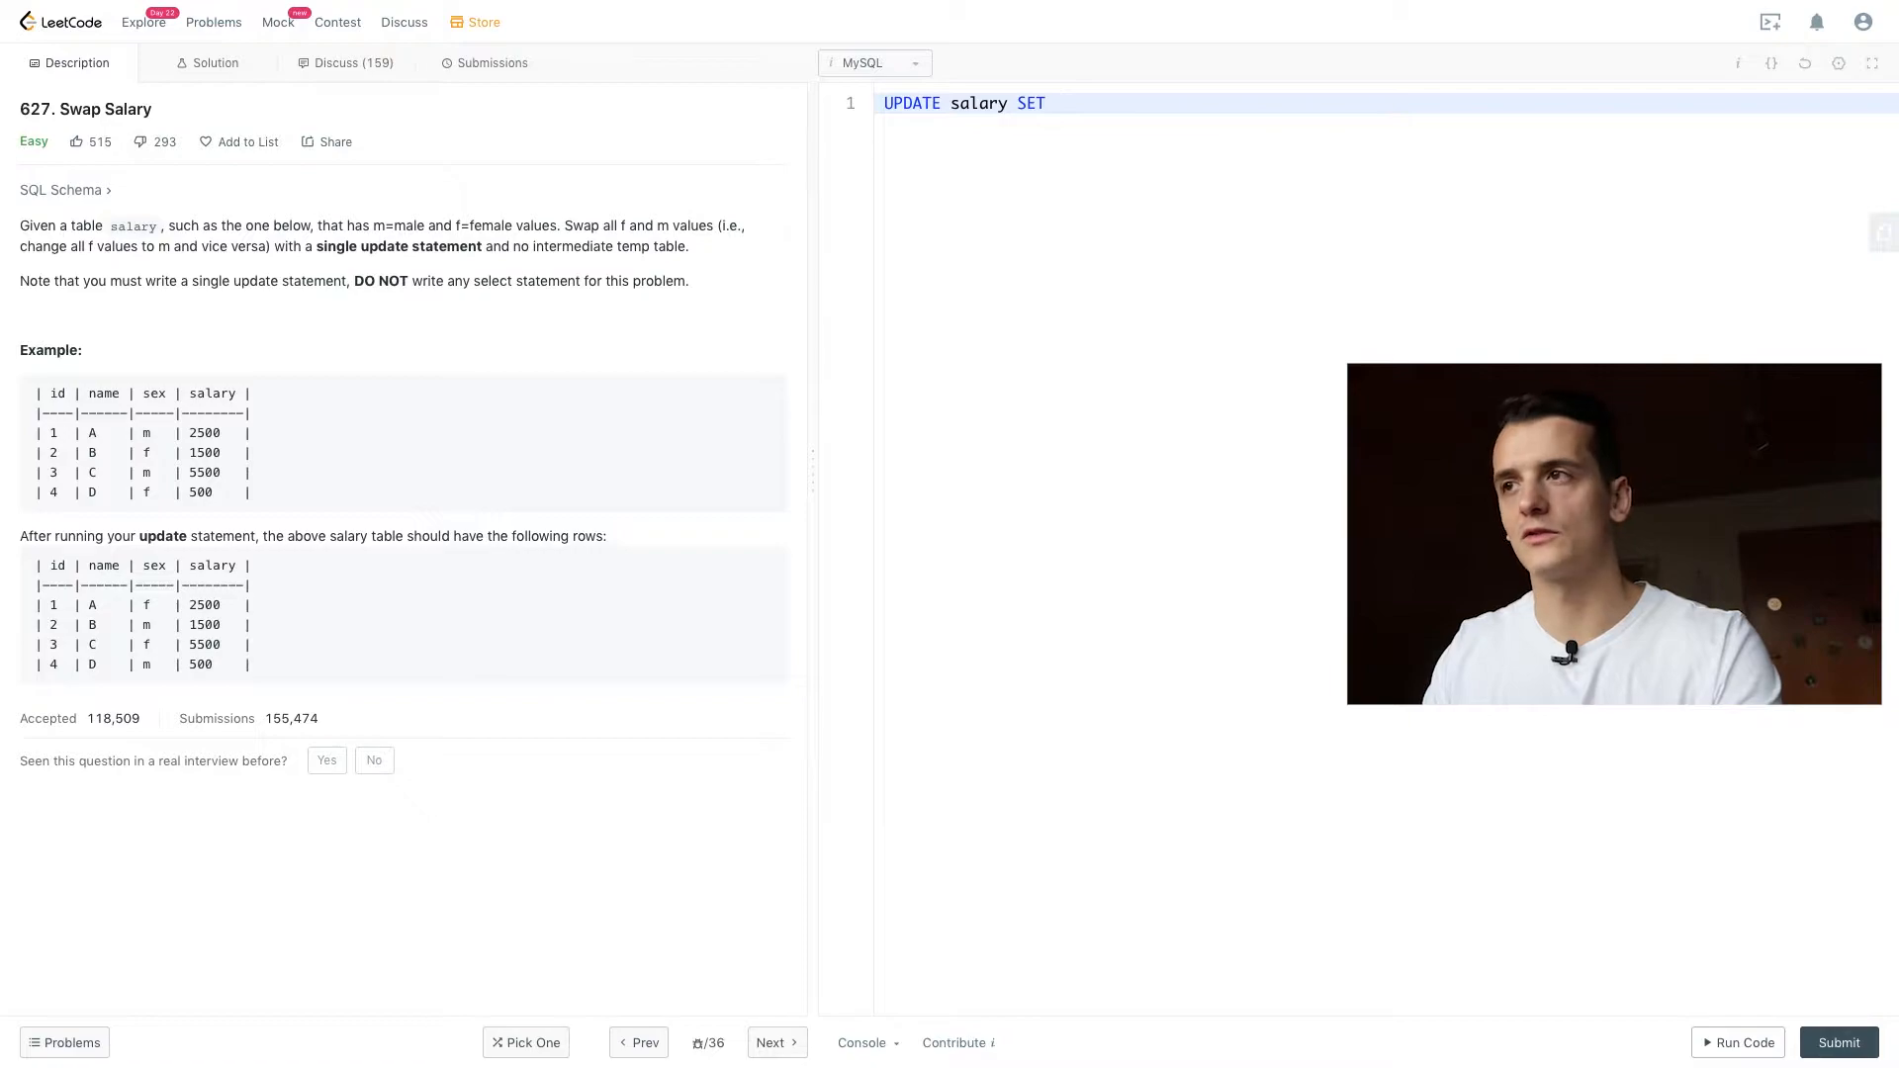
text(sex =)
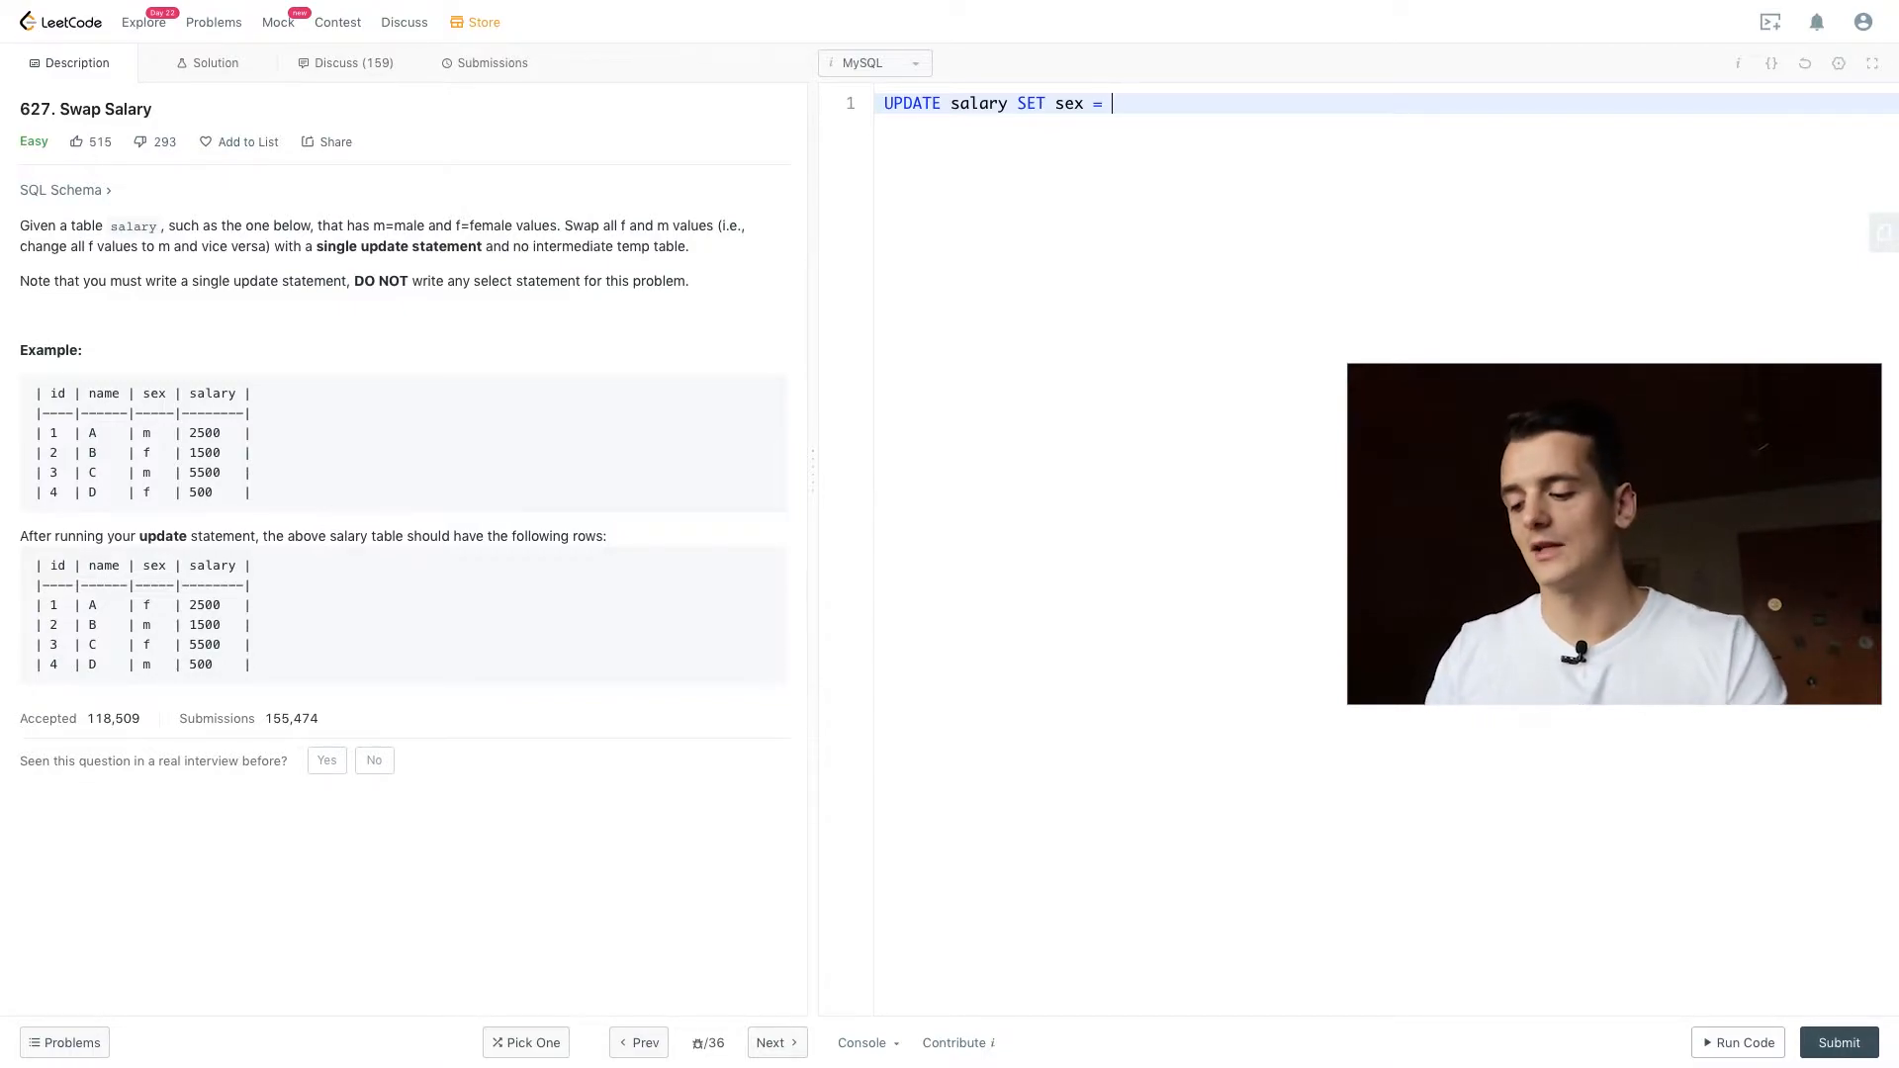
Step: Complete the assignment with IF(sex = "m", "f", "m"), correcting an uppercase M to lowercase
text(IF())
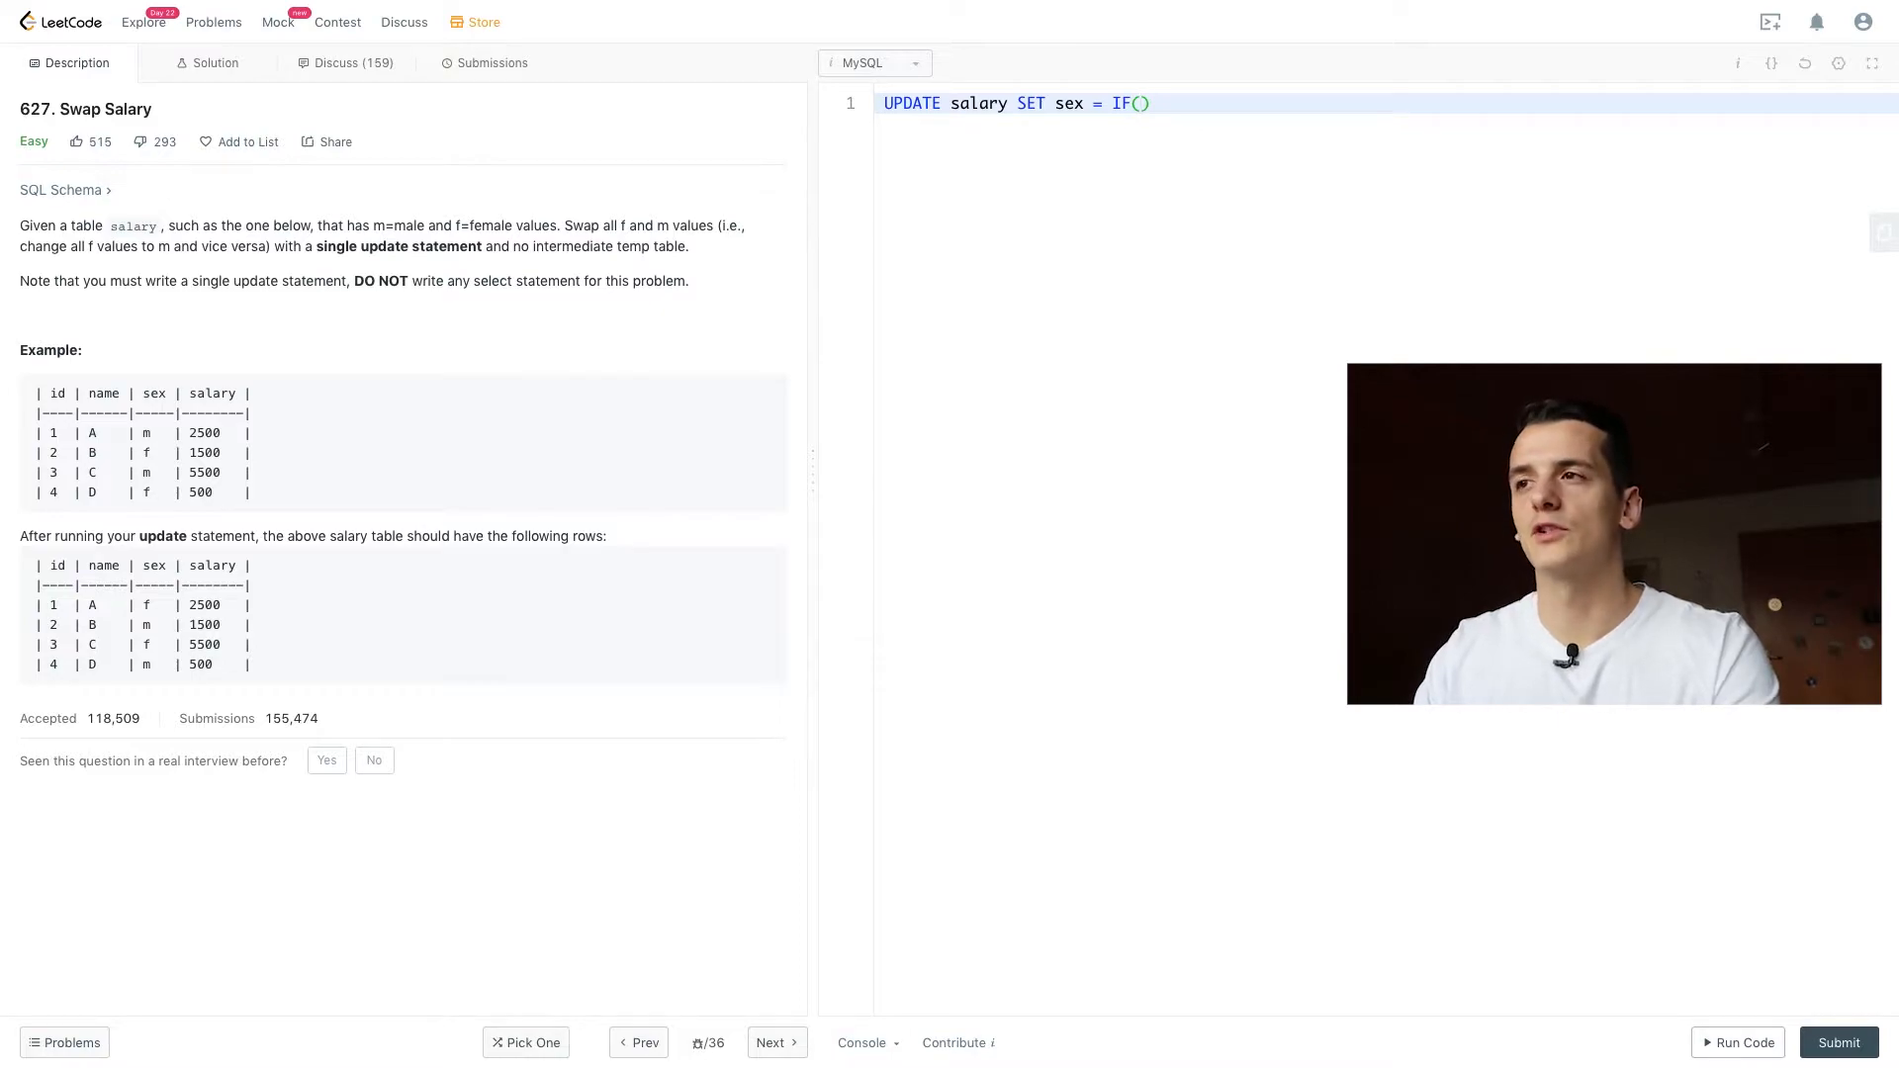
text(sex)
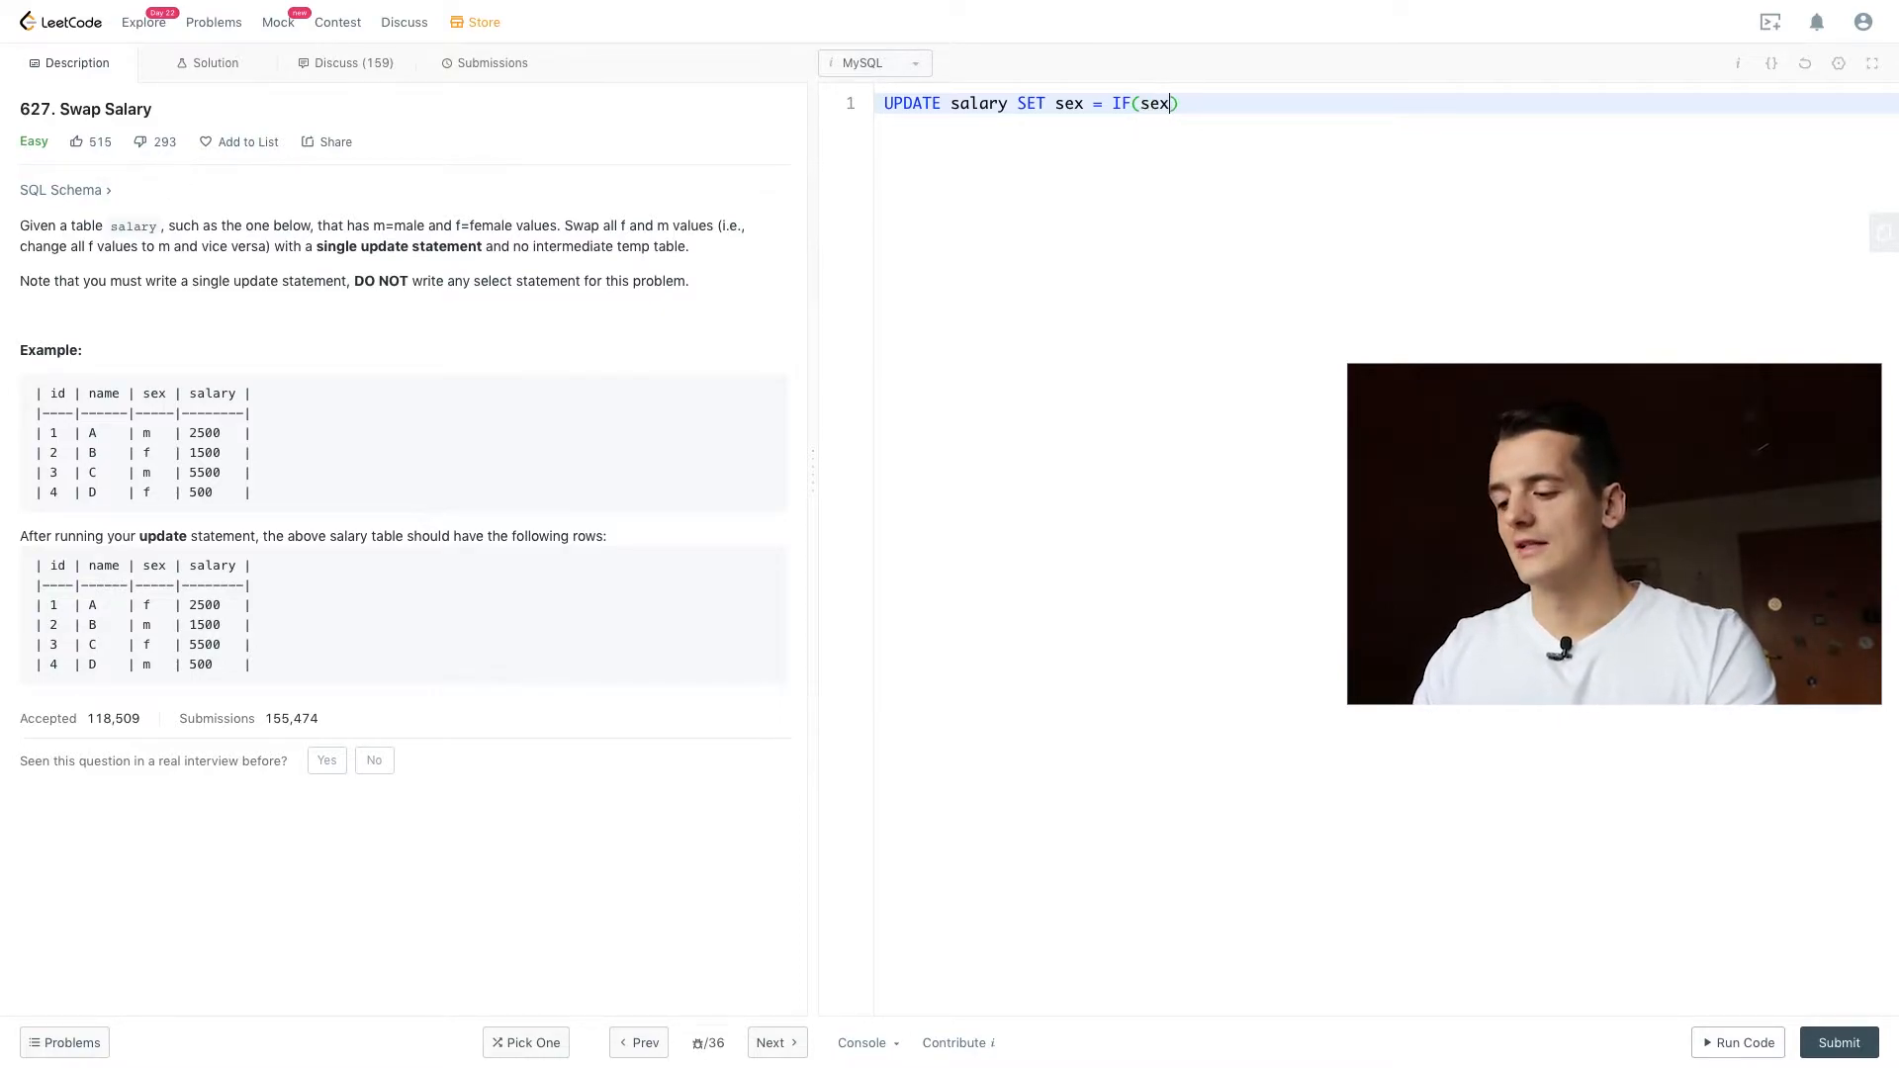
text(= "M")
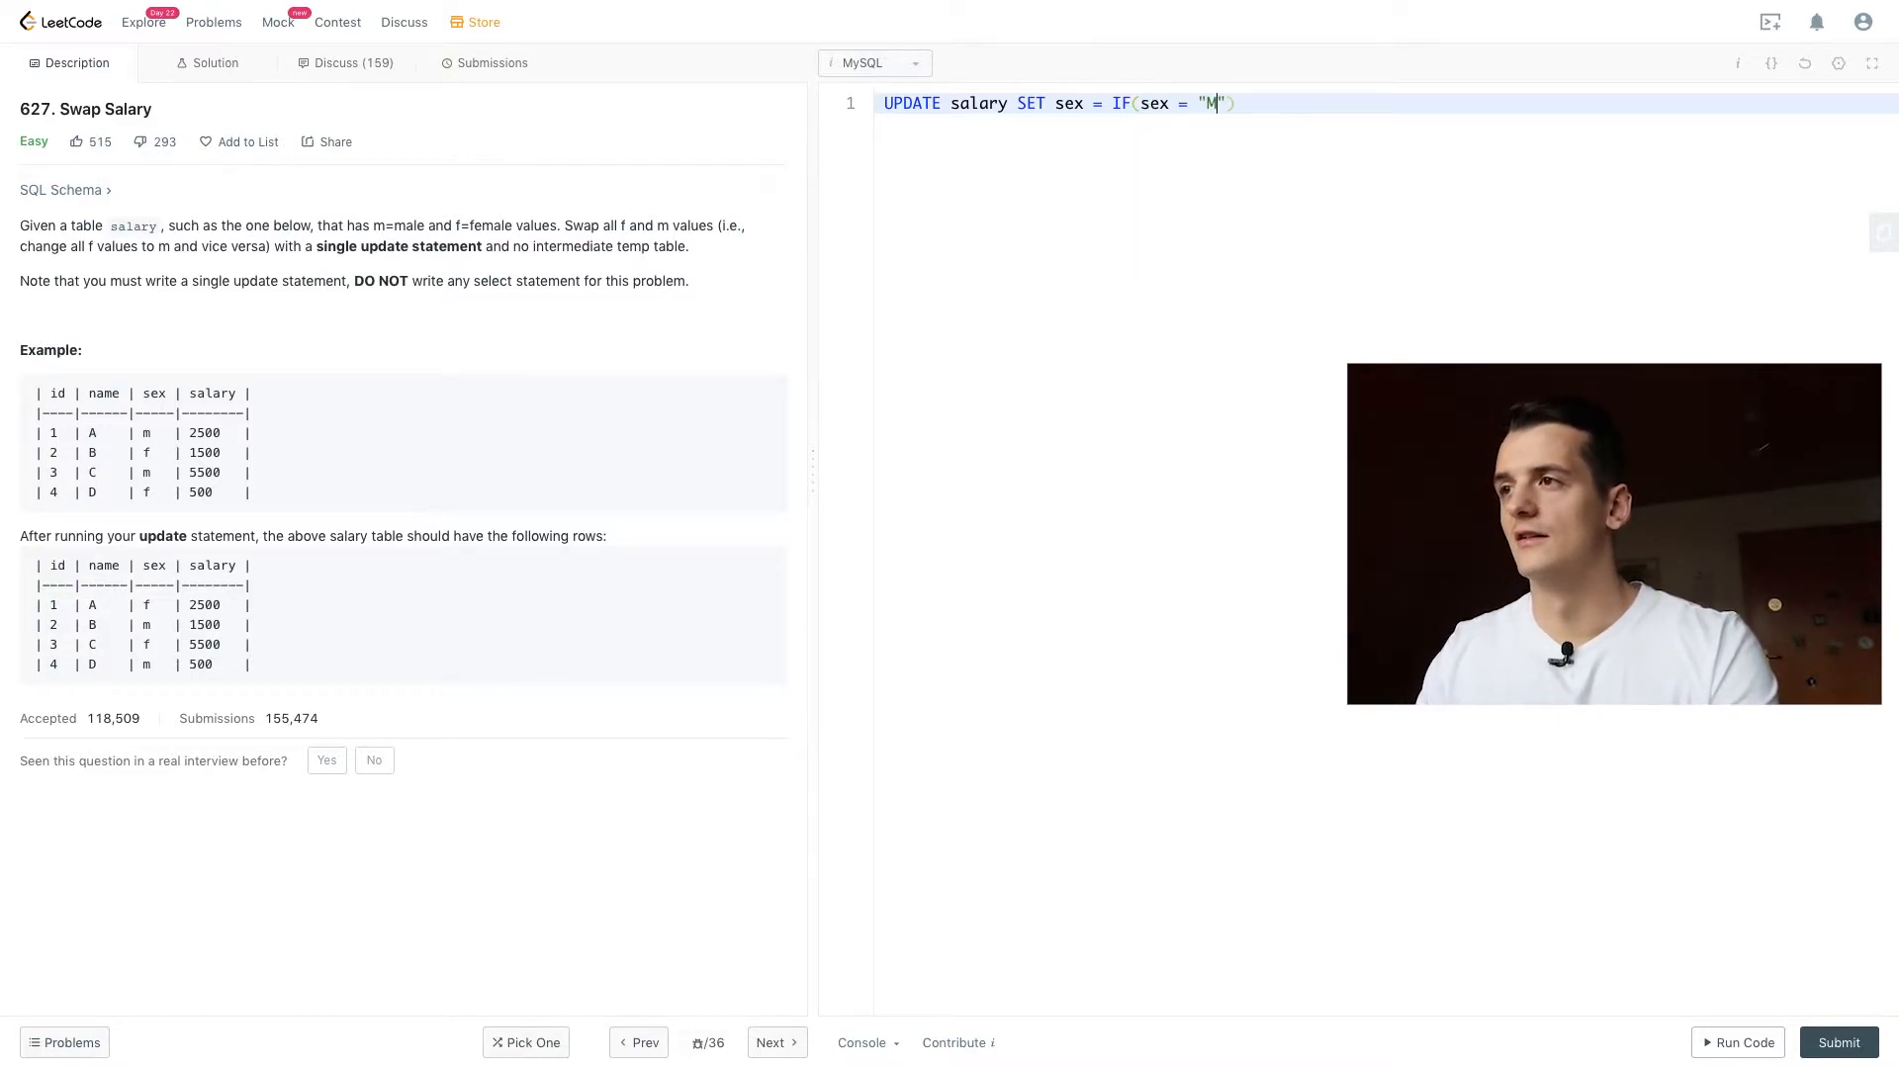
key(Backspace)
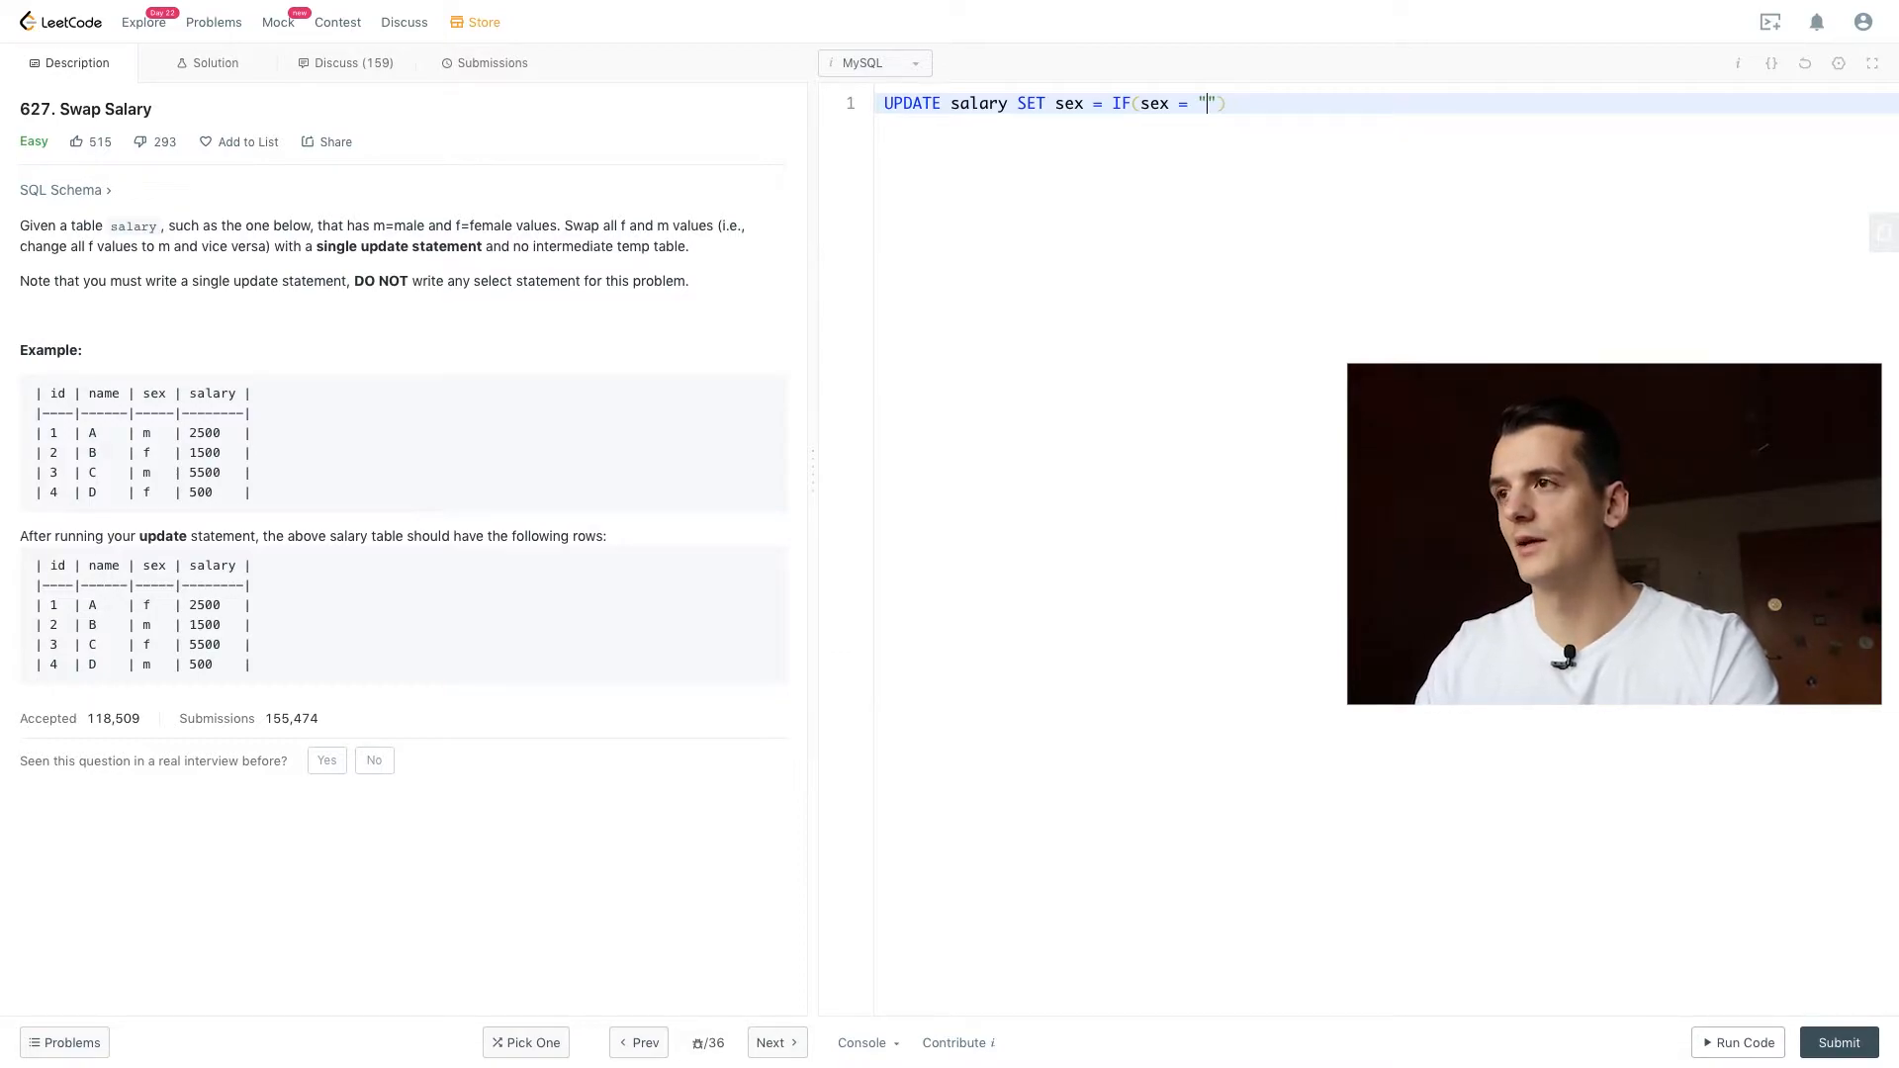
text(m",)
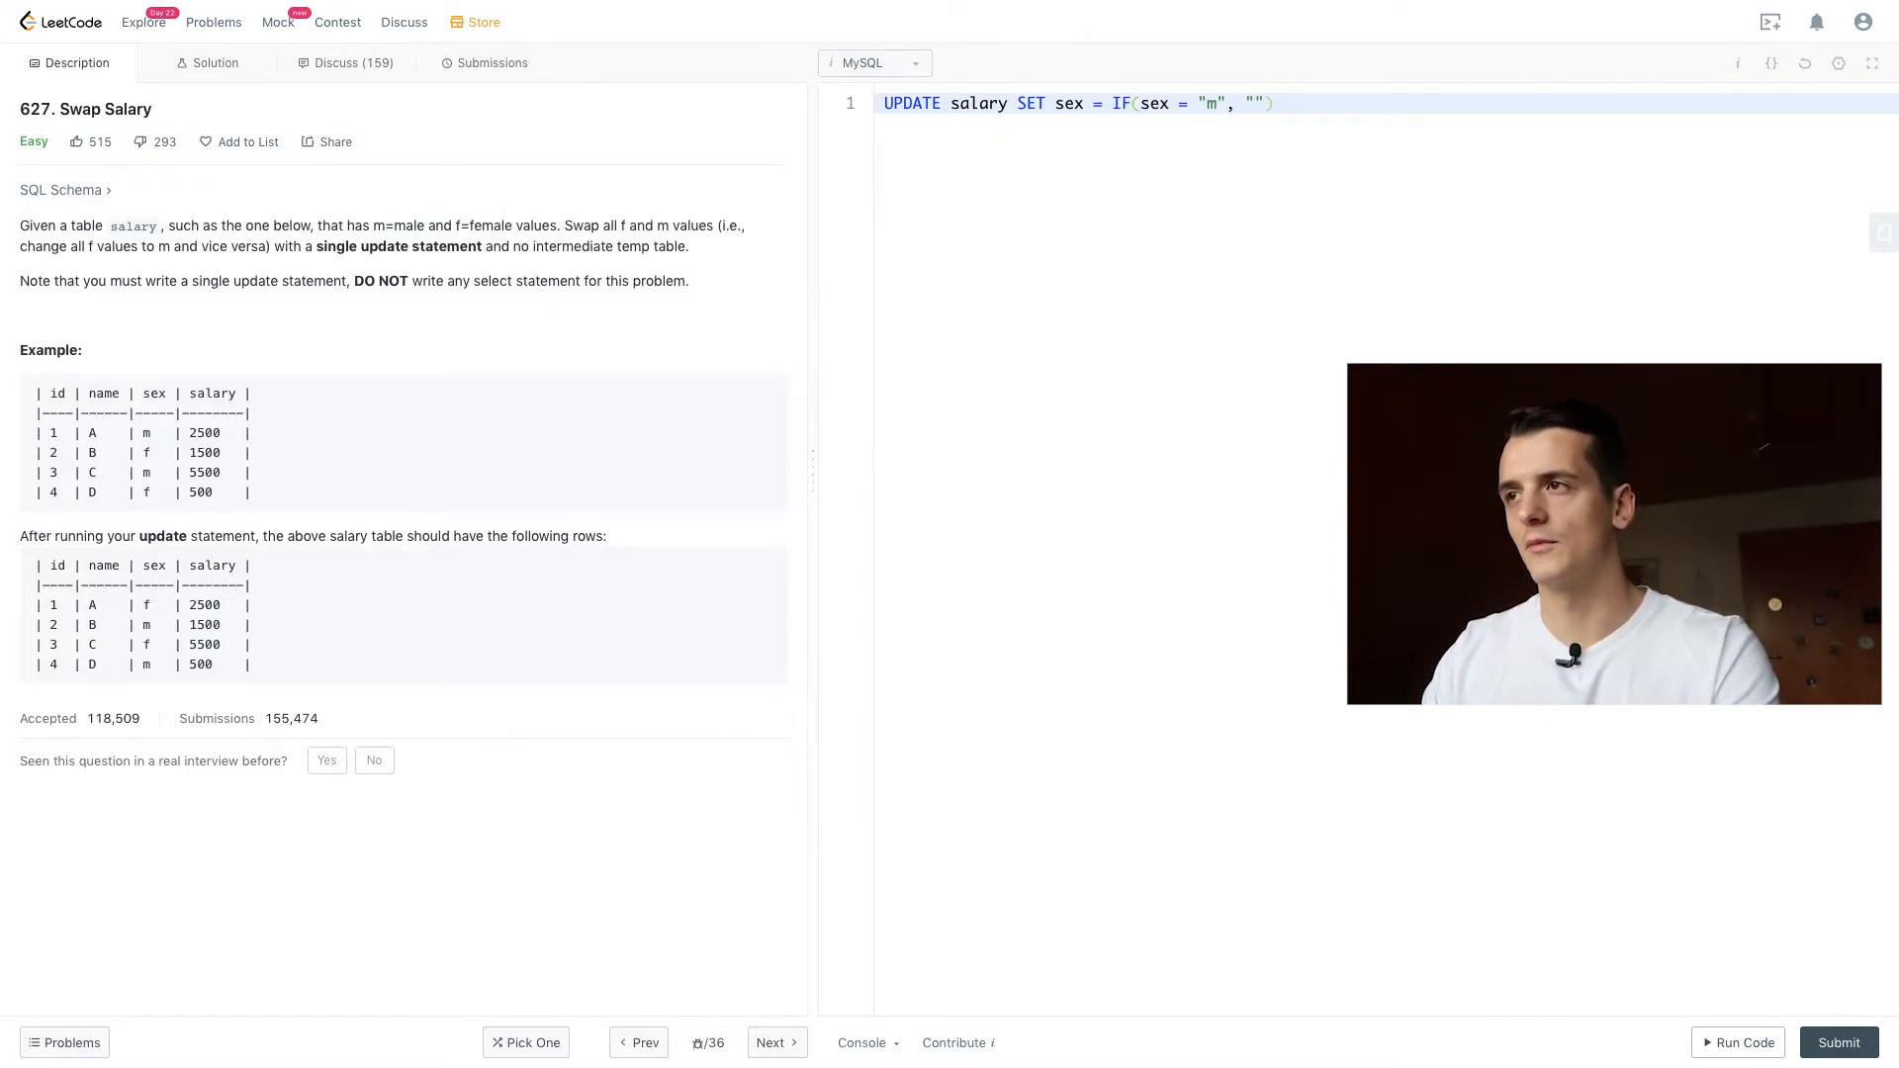
text(f)
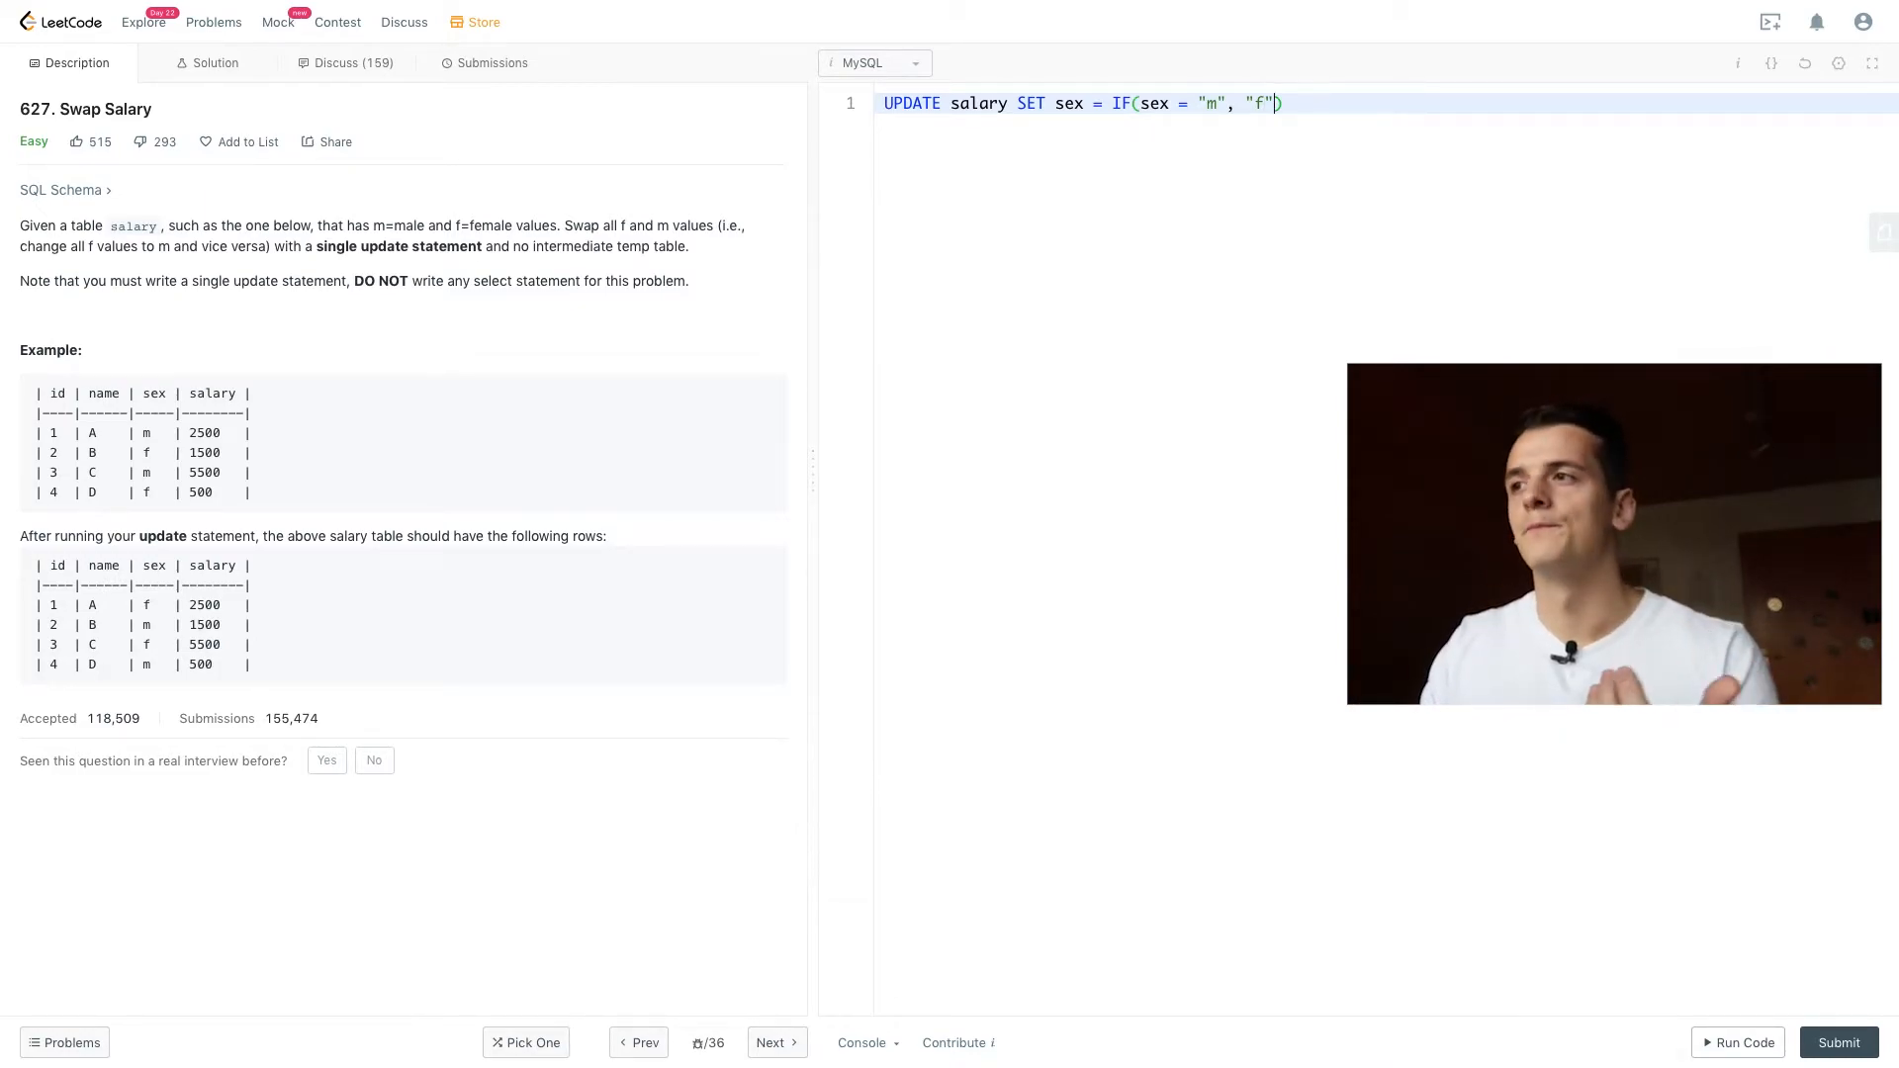
text(,)
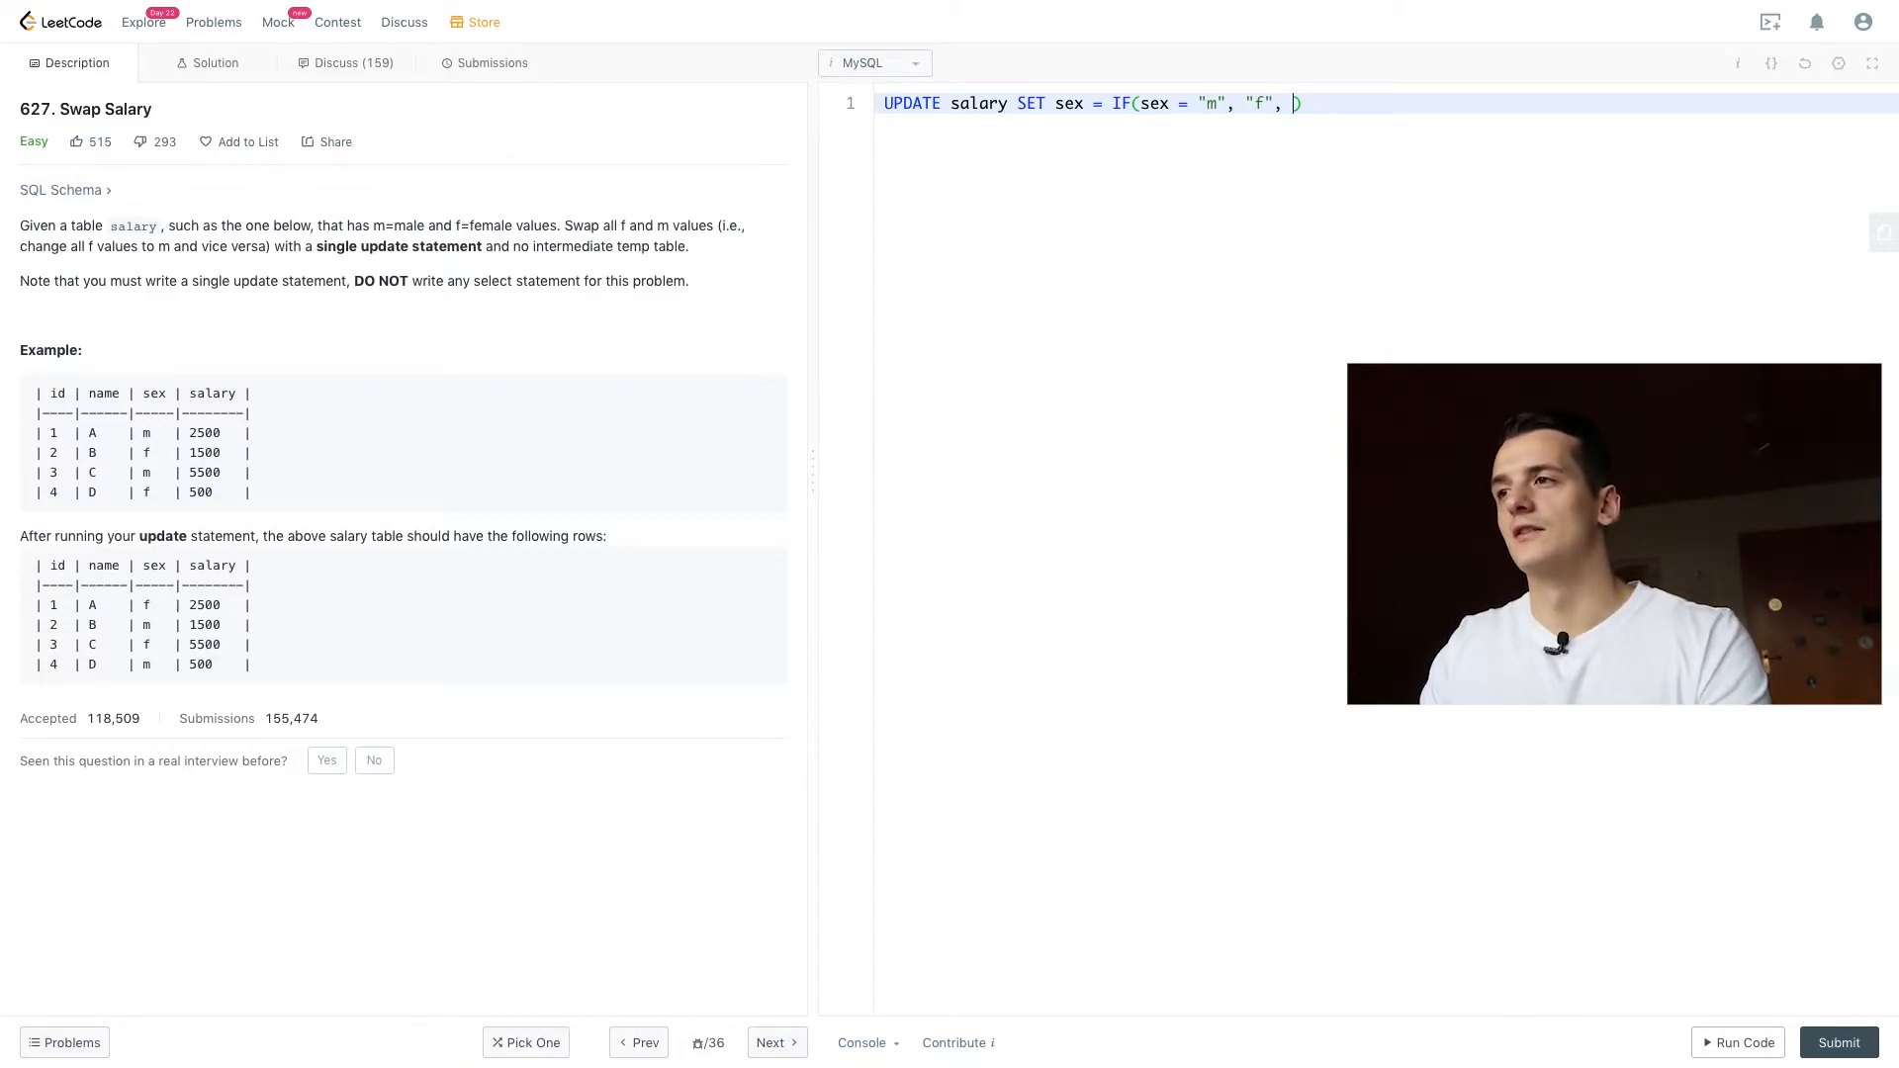
text("m"))
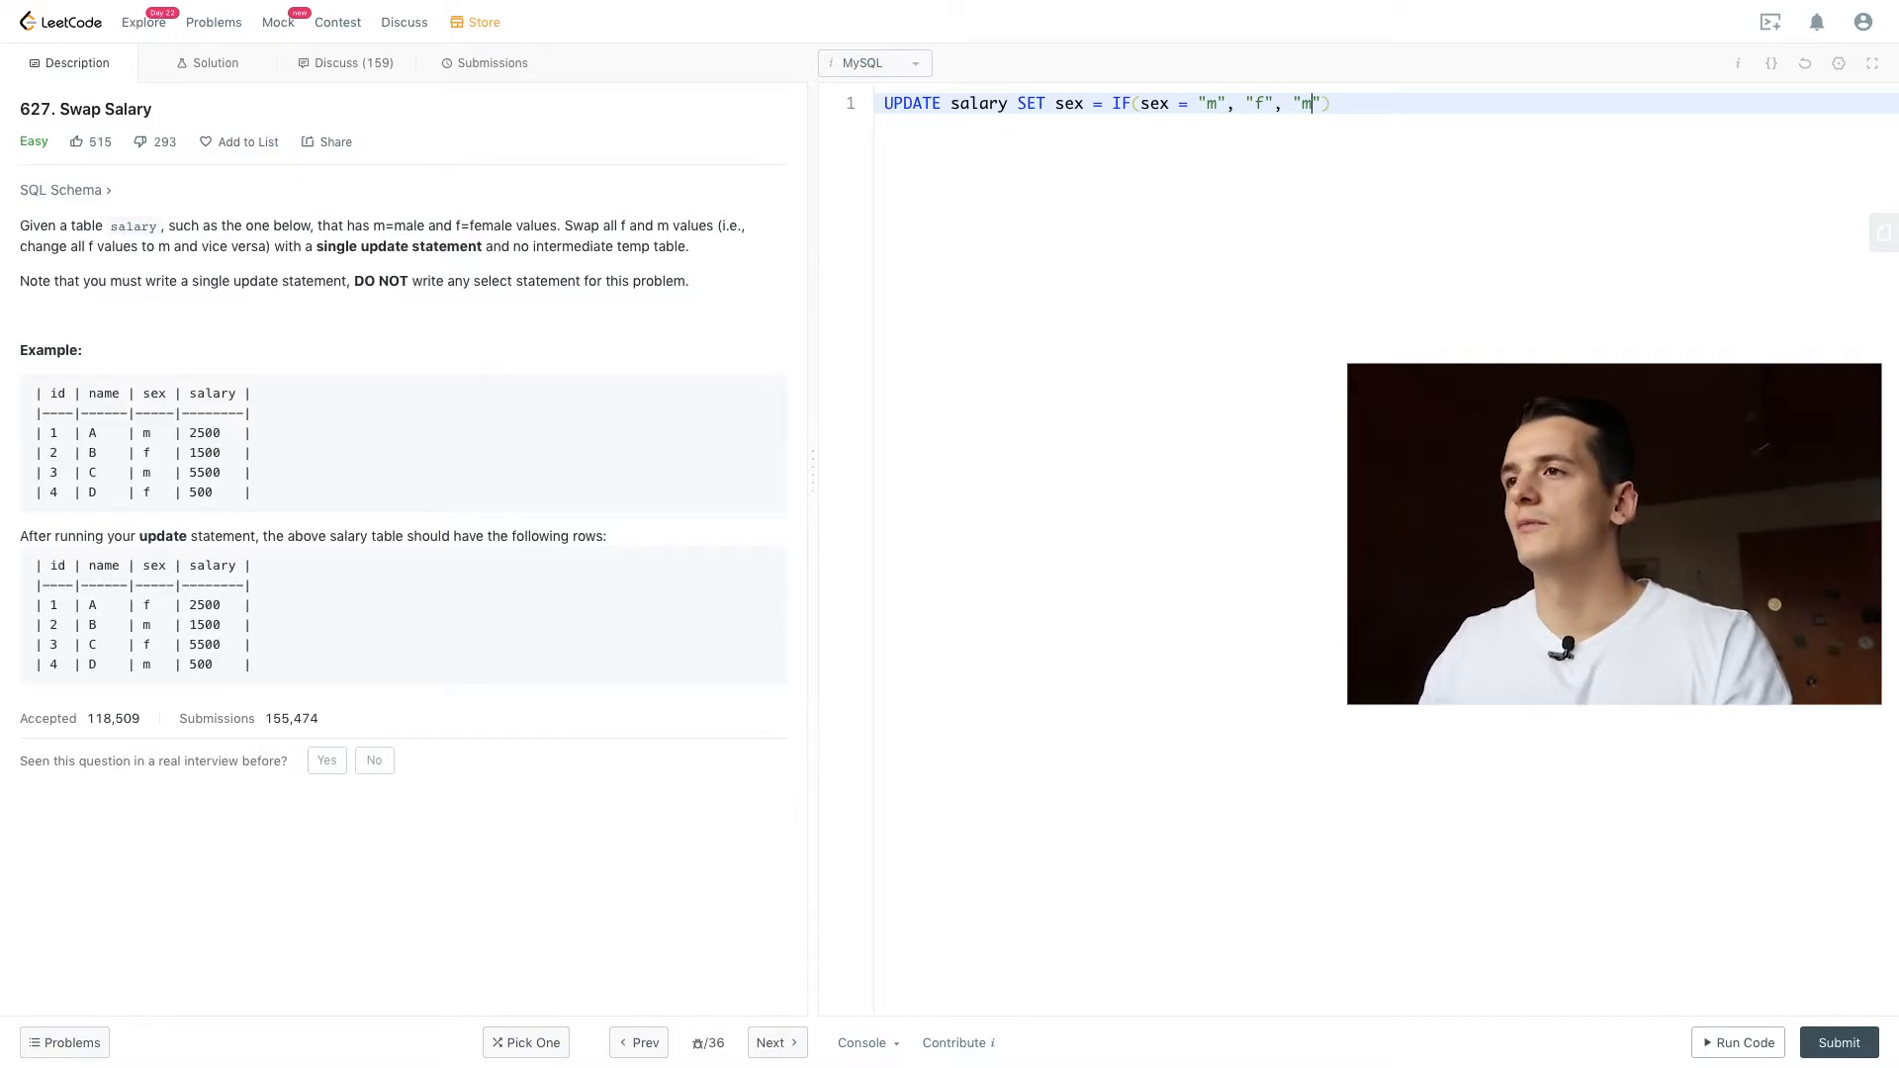
Step: Submit the IF-based query, confirm acceptance at 185 ms, and return to the problem description
click(1836, 1042)
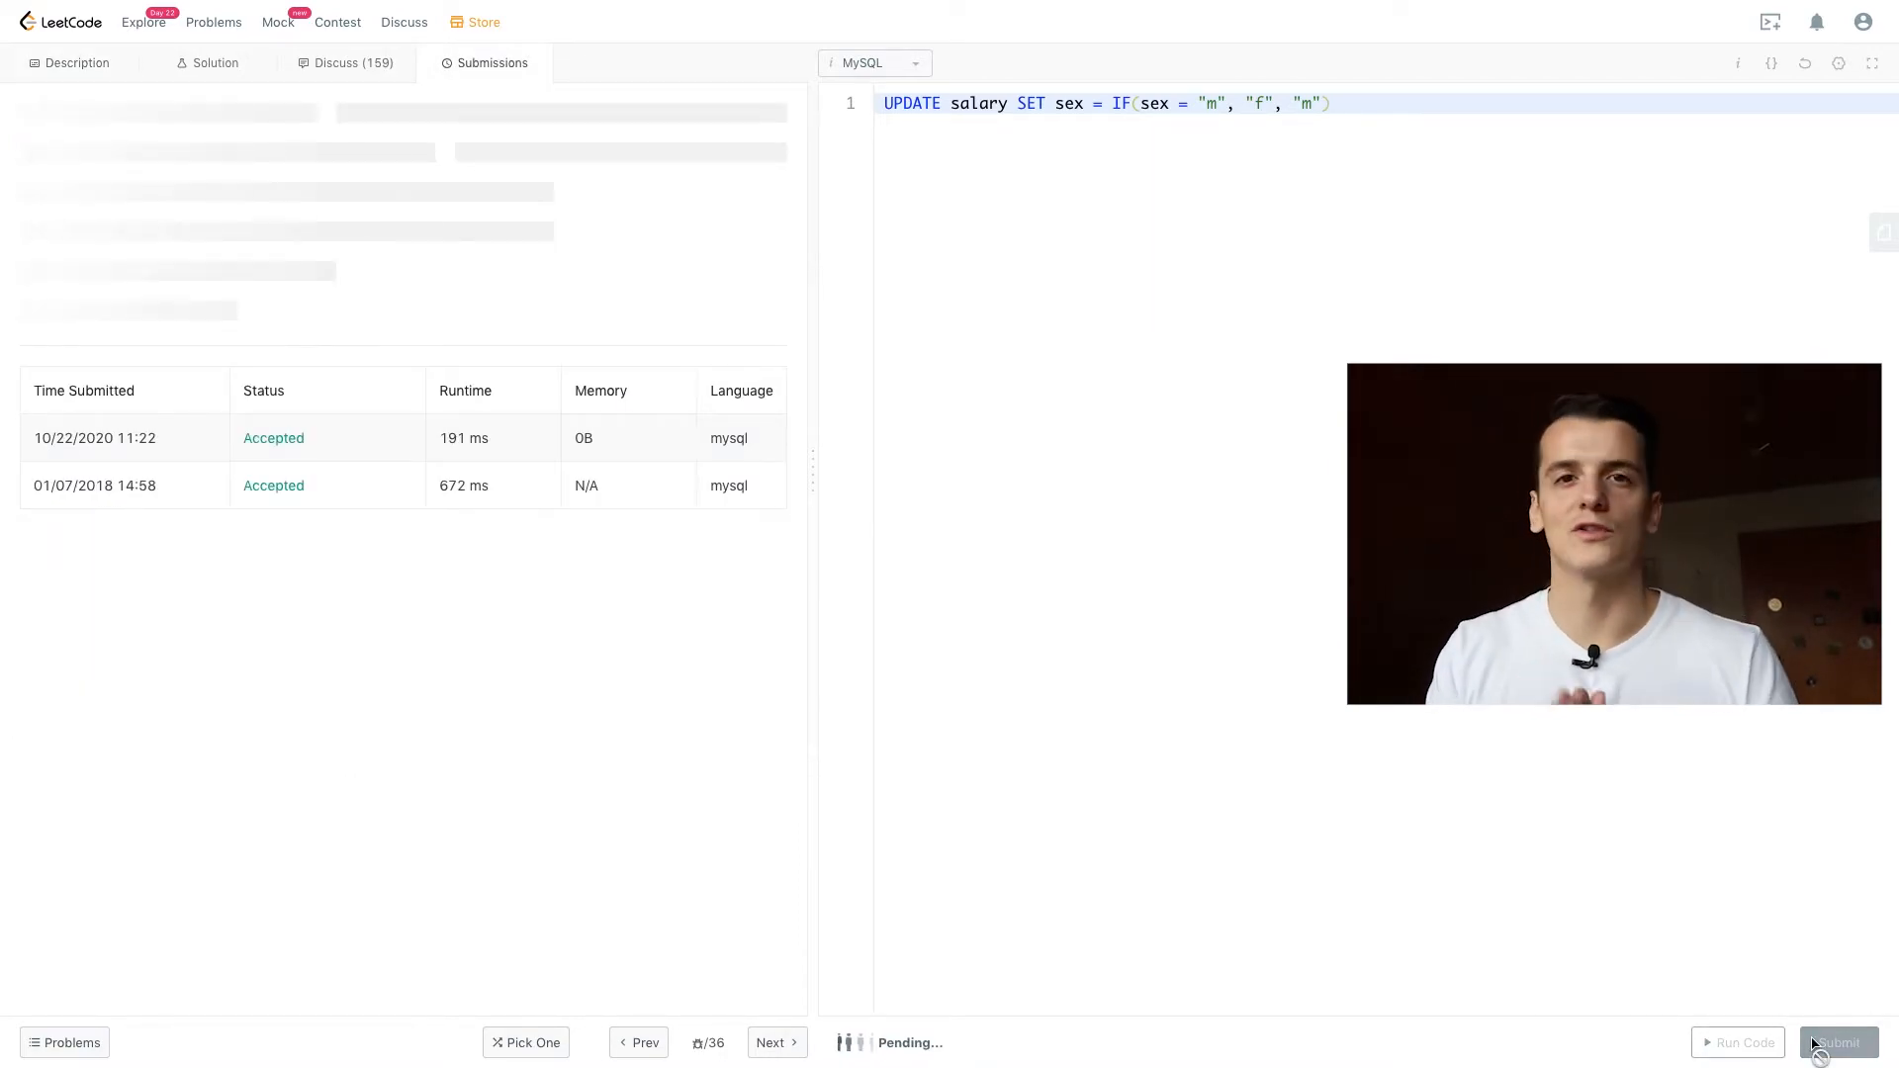
click(1835, 1043)
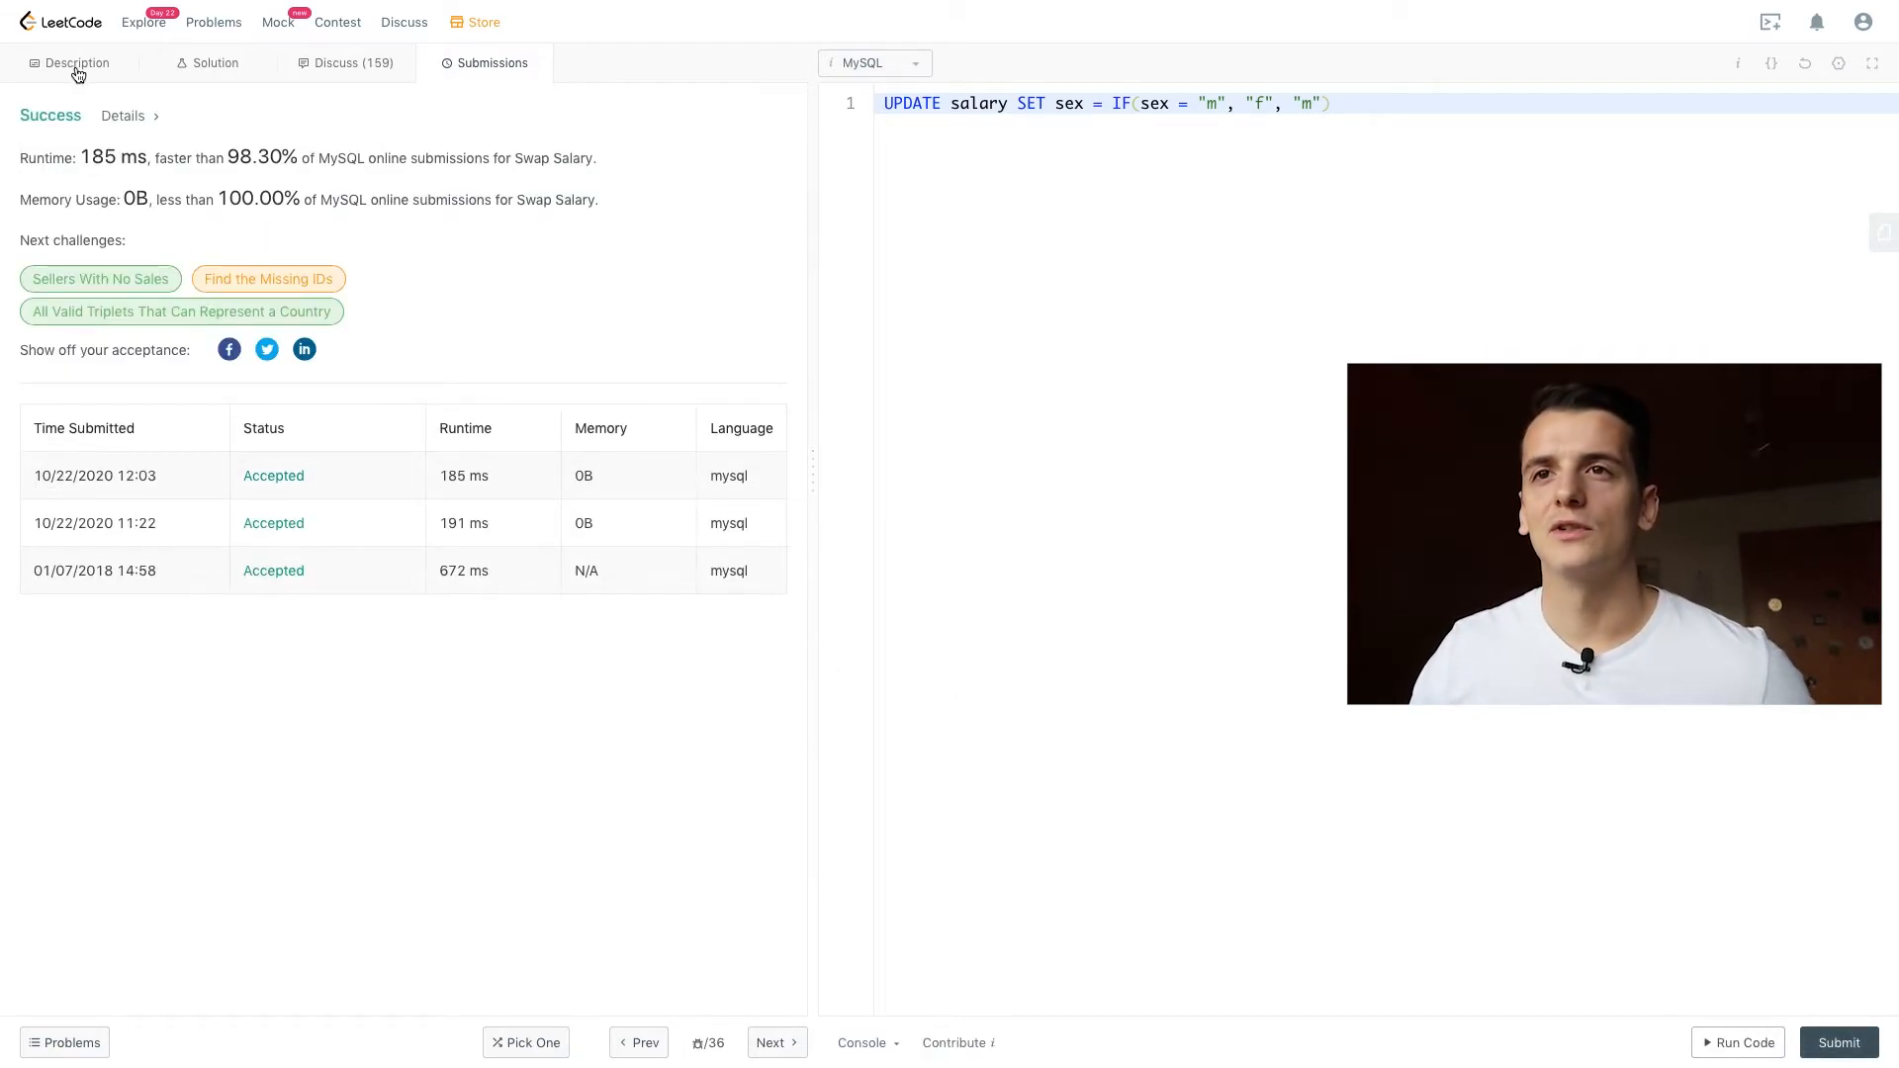
click(74, 61)
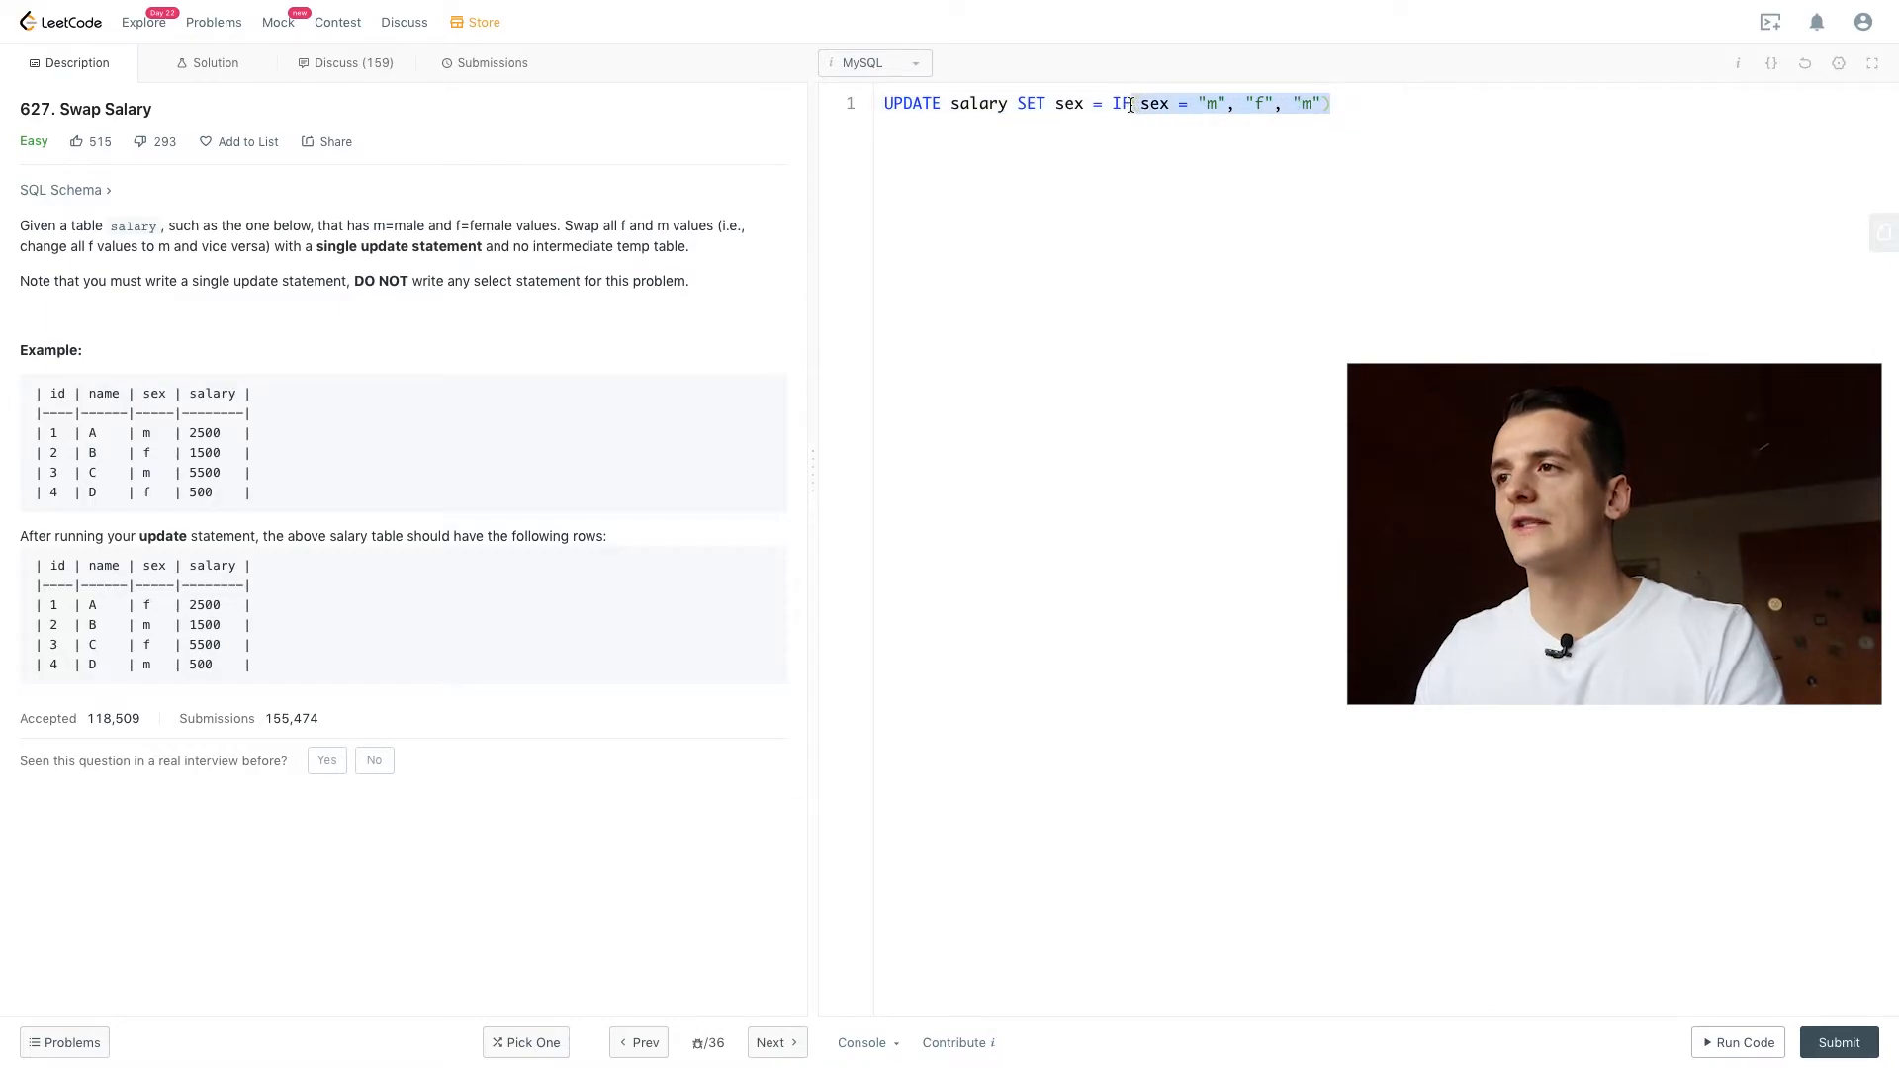
Step: Replace the IF expression with an empty CASE WHEN THEN ELSE END skeleton
text(CASE)
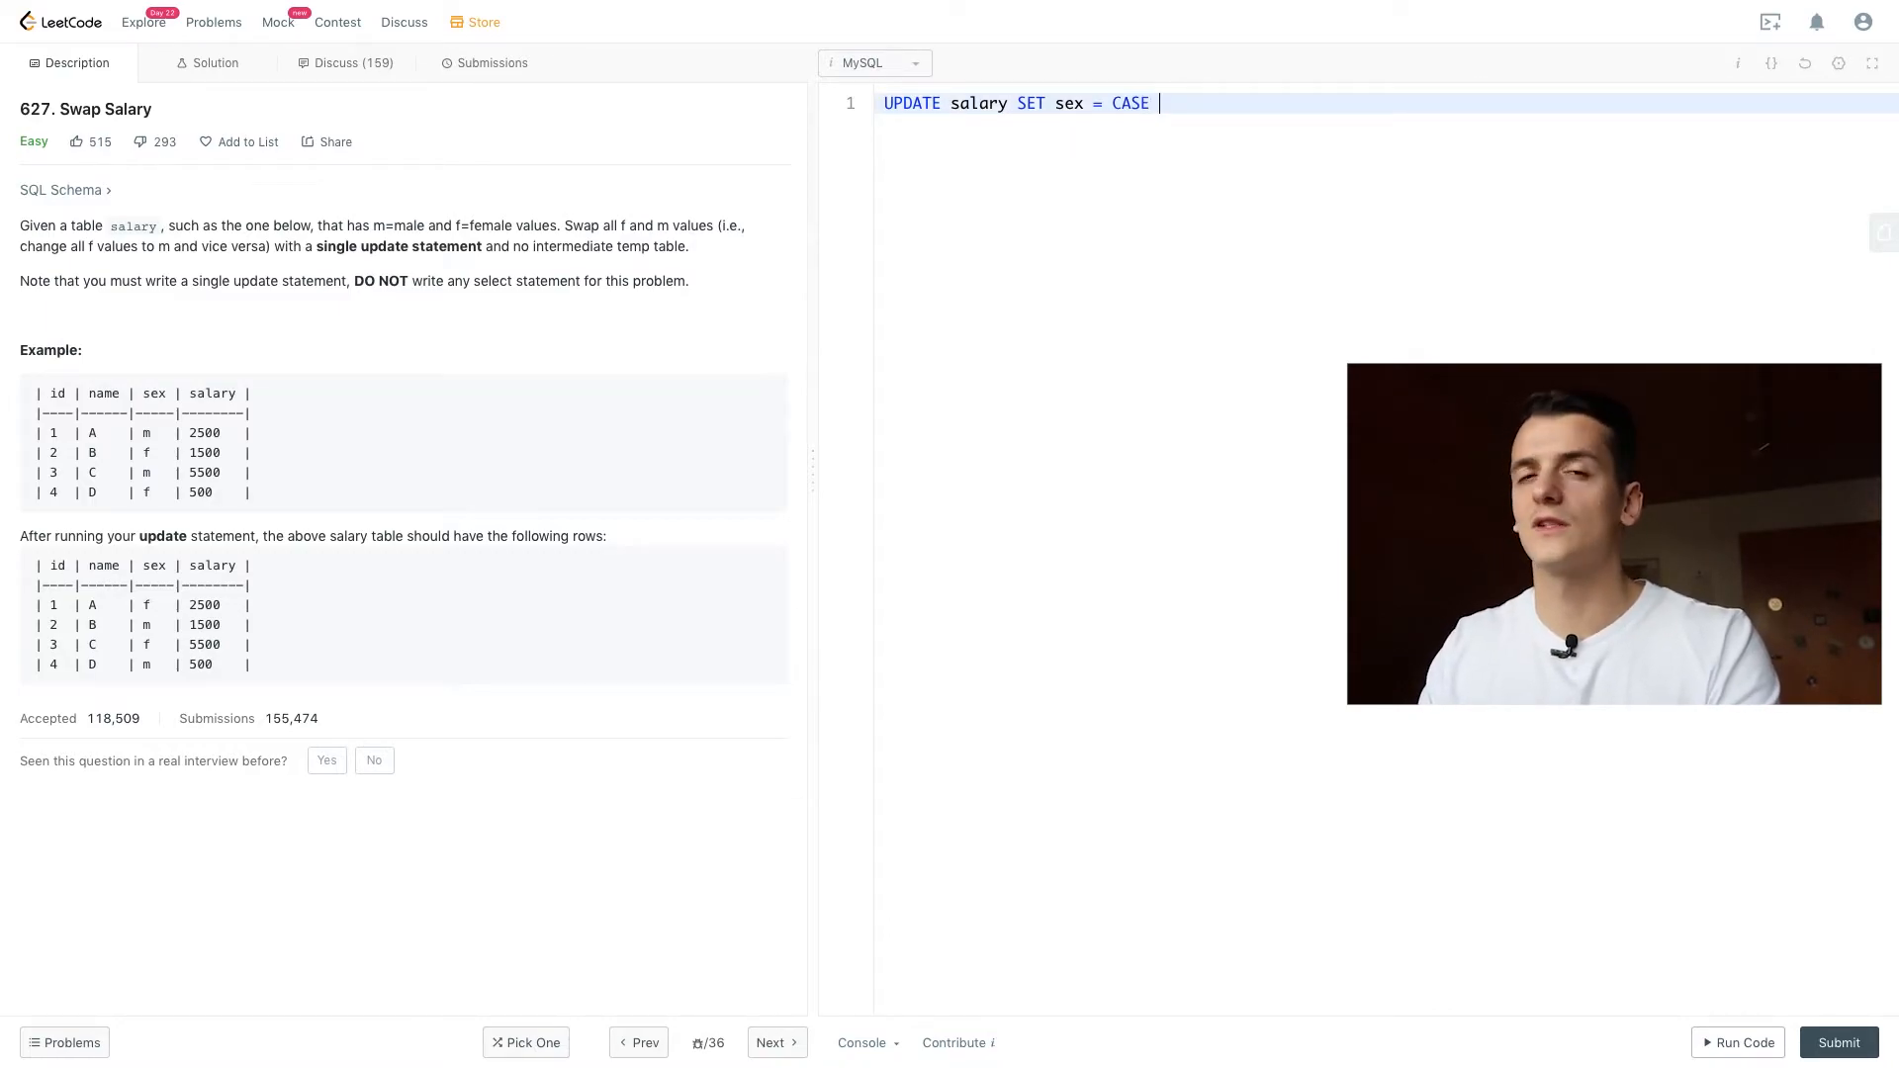
text(WE)
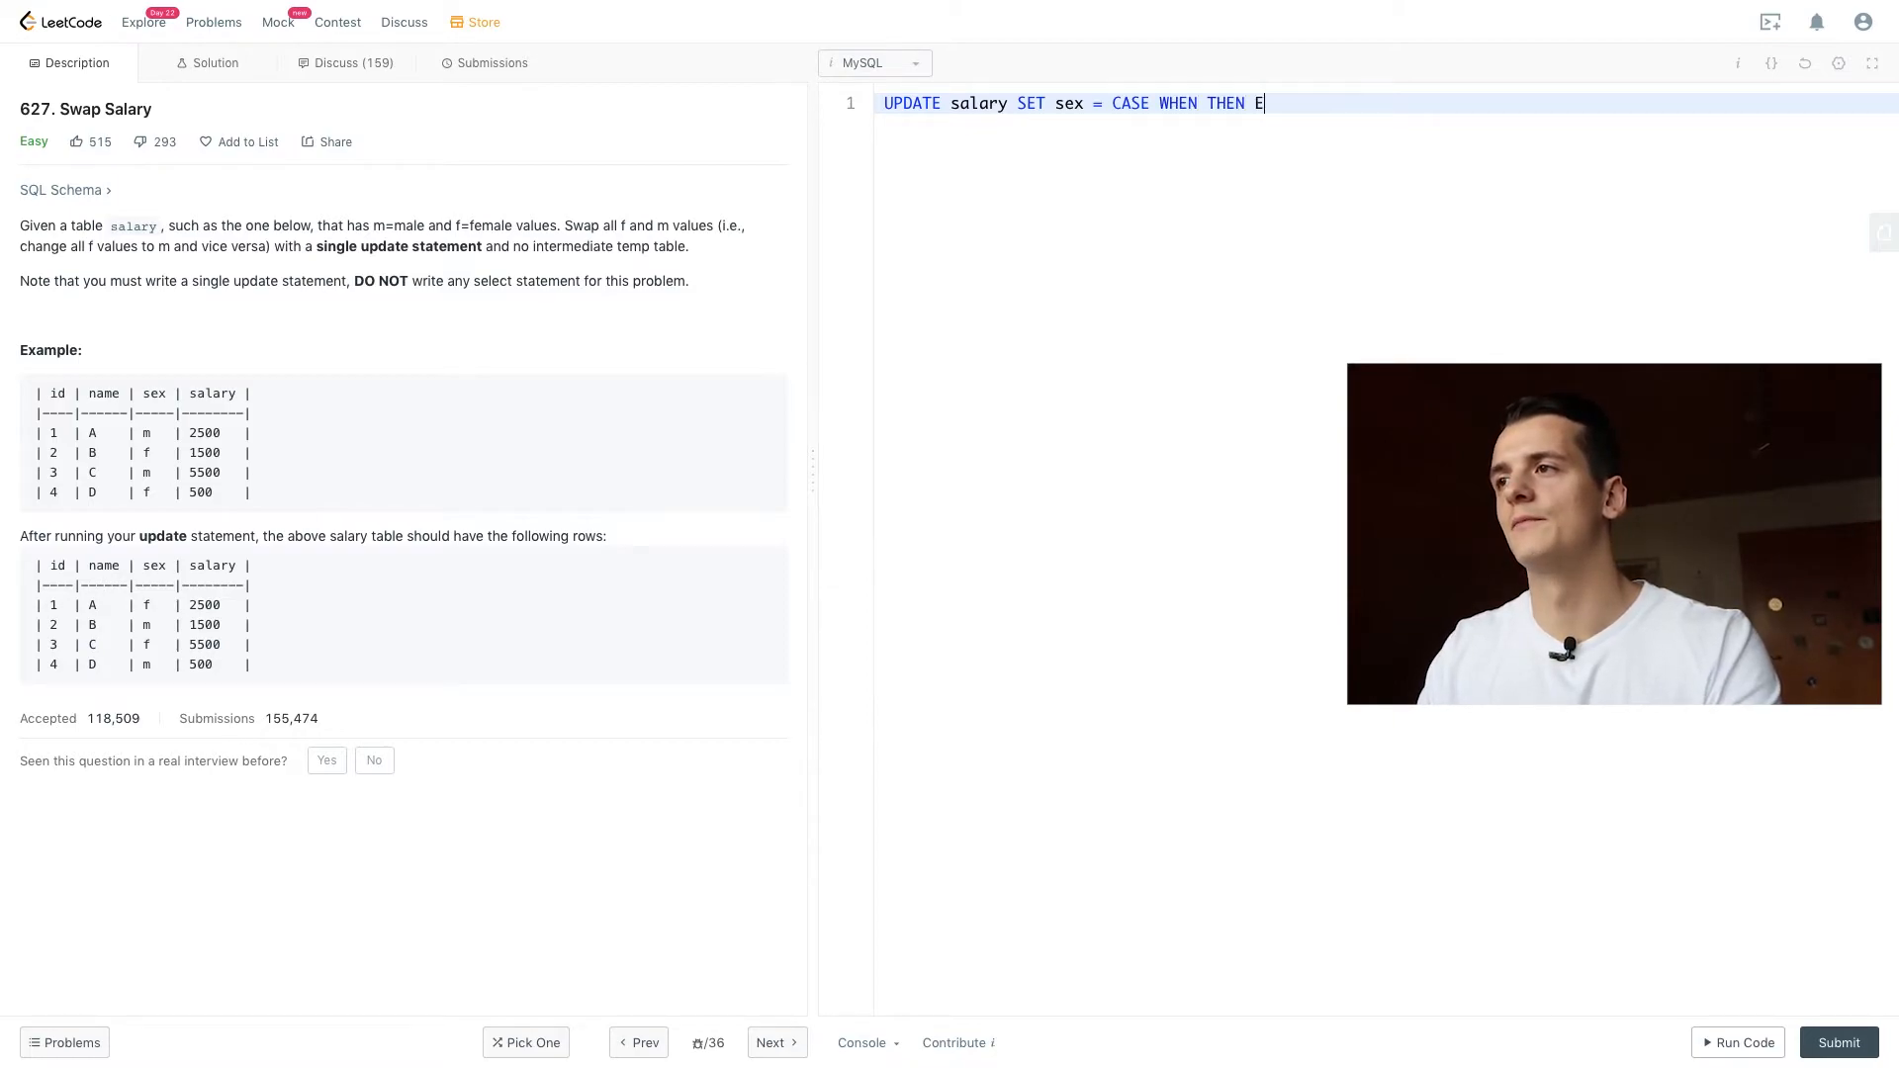
text(LSE END)
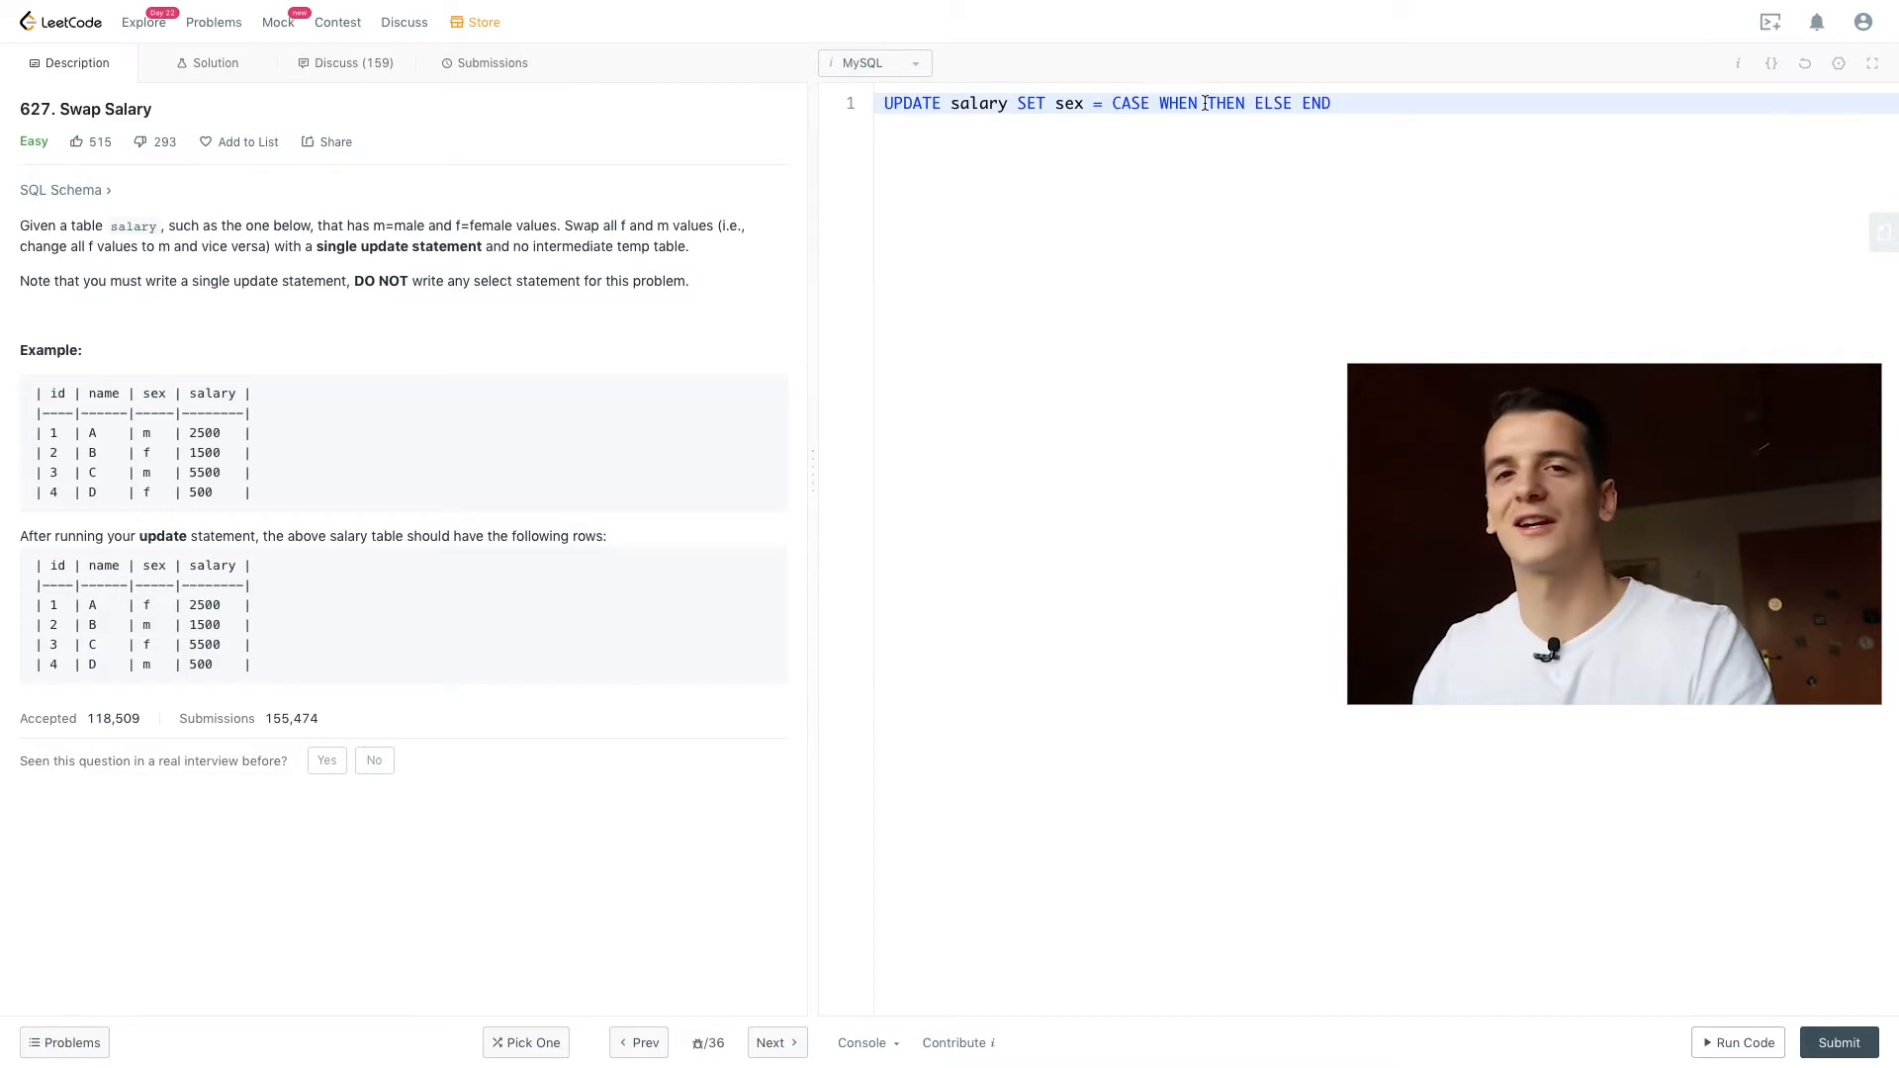
mouse_move(1240, 155)
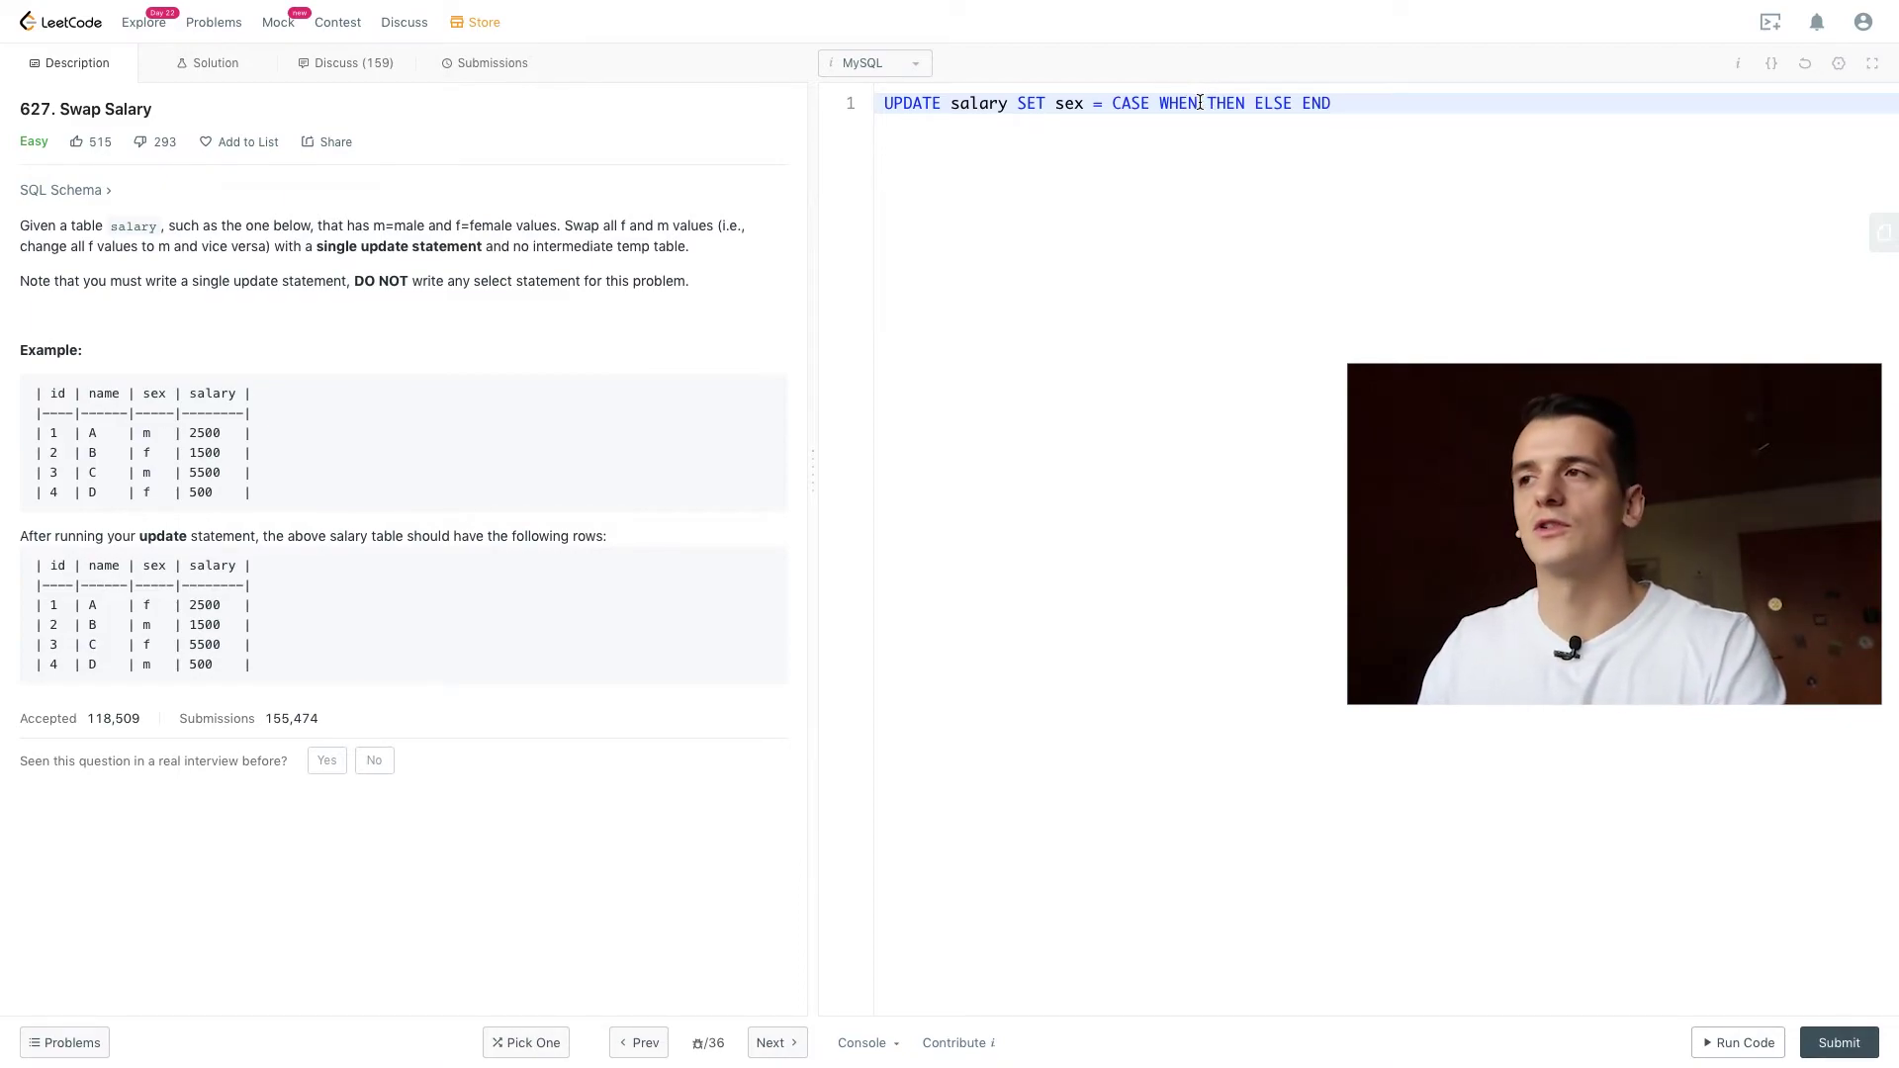
mouse_move(1250, 145)
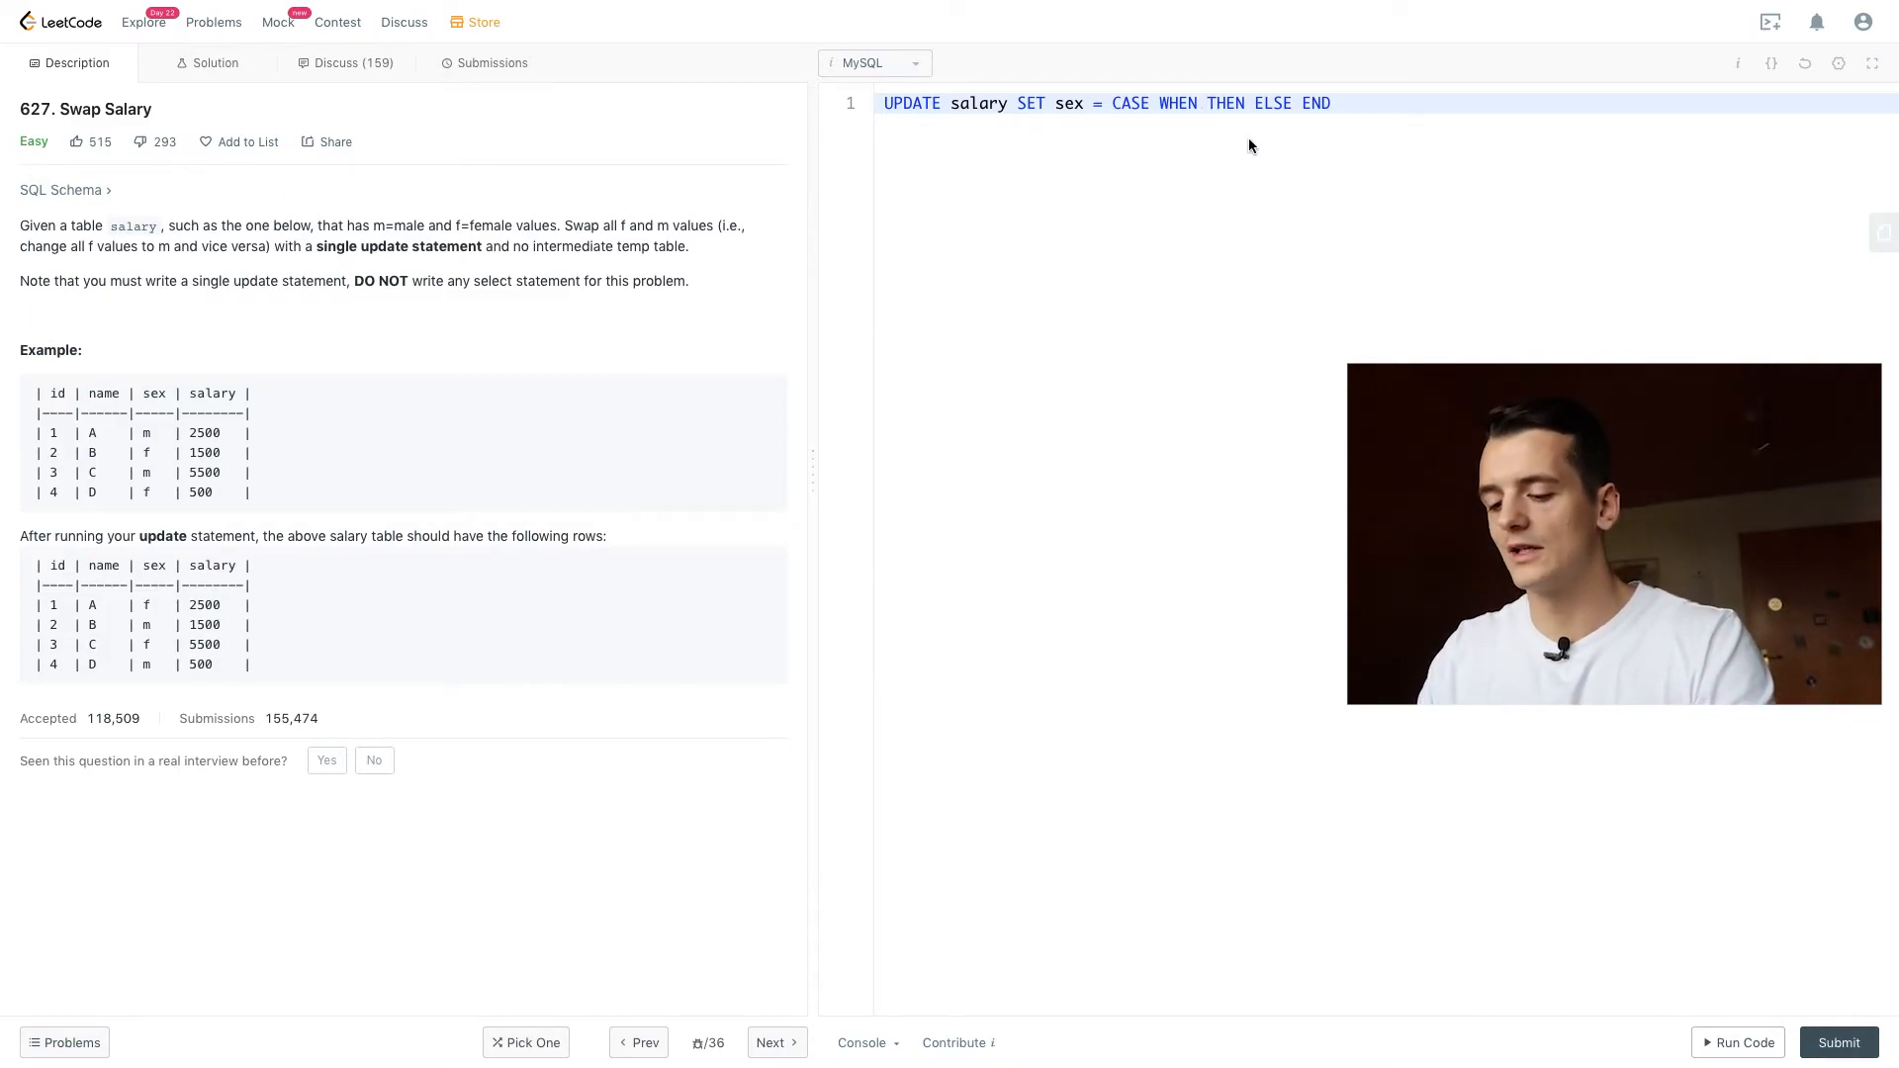
Step: Fill the CASE with WHEN sex = "m" THEN "f" ELSE "m" and submit it
text(sex =)
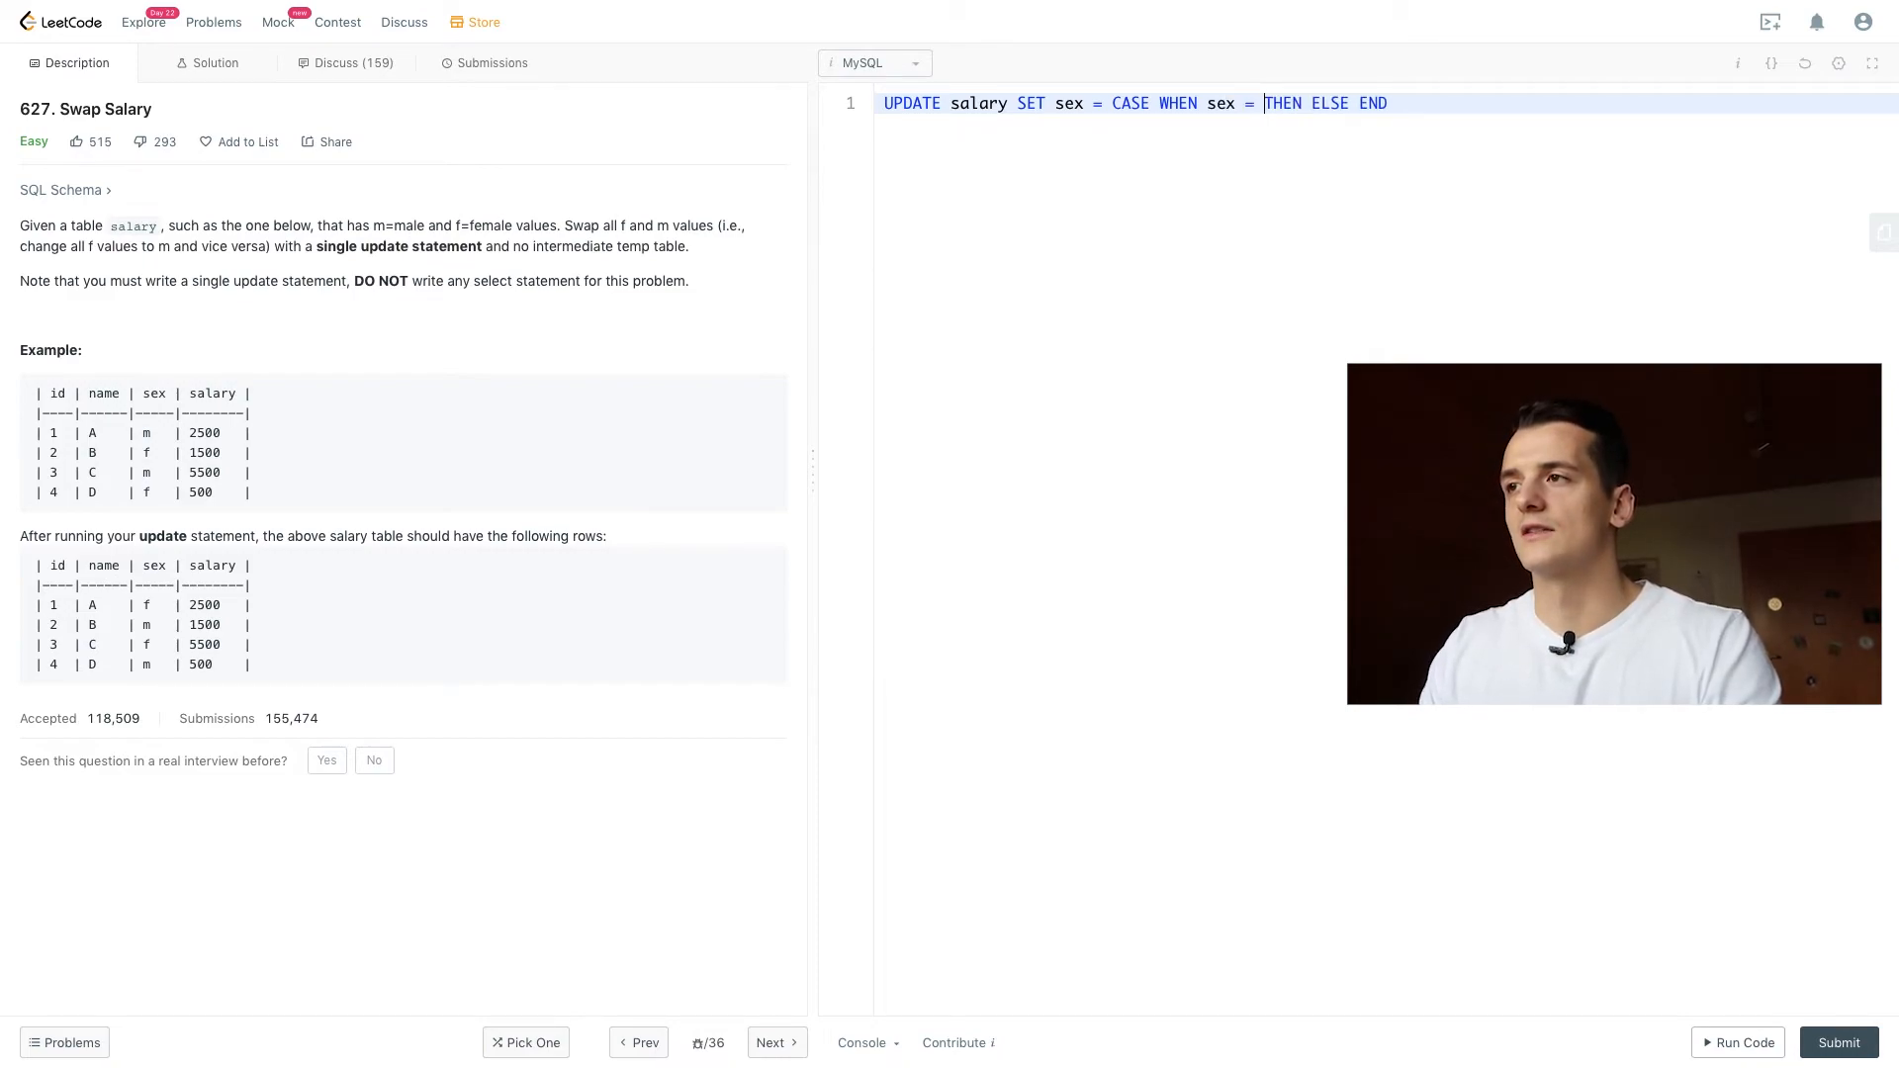
text("m")
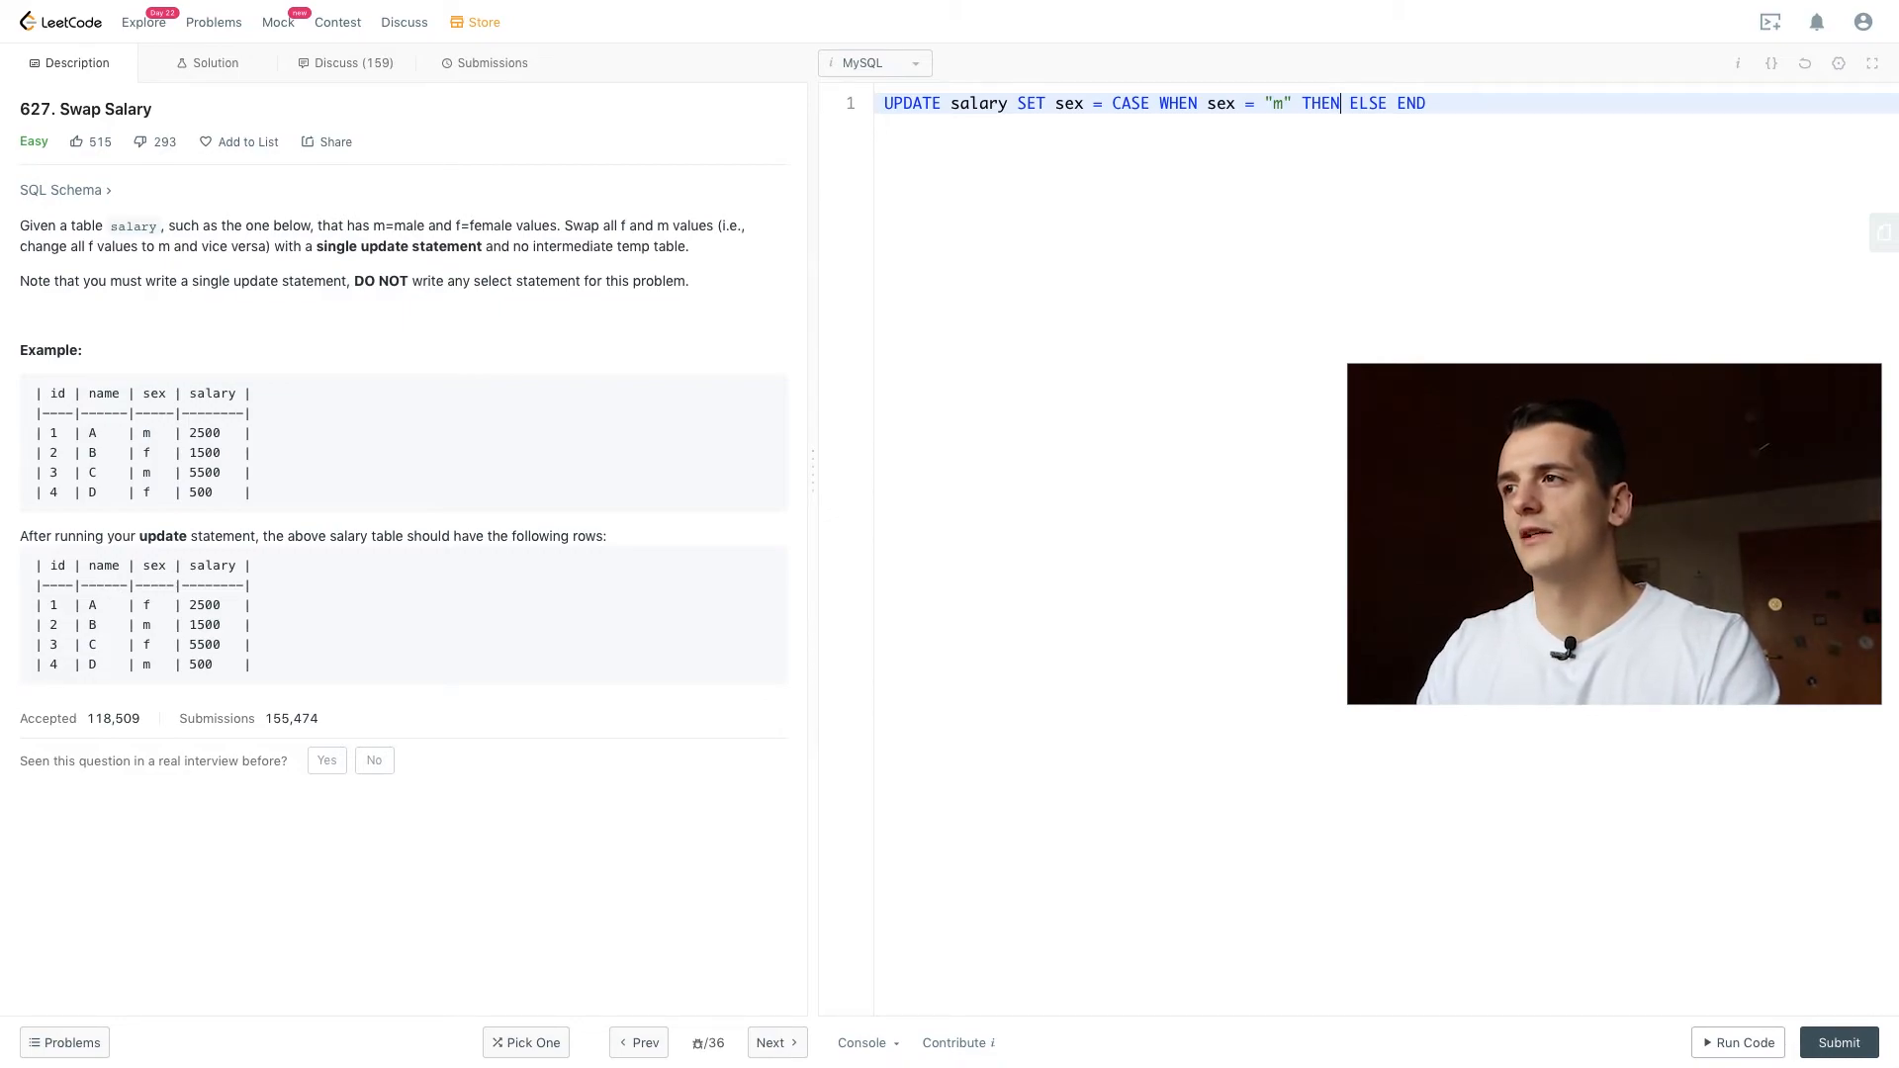
text("f")
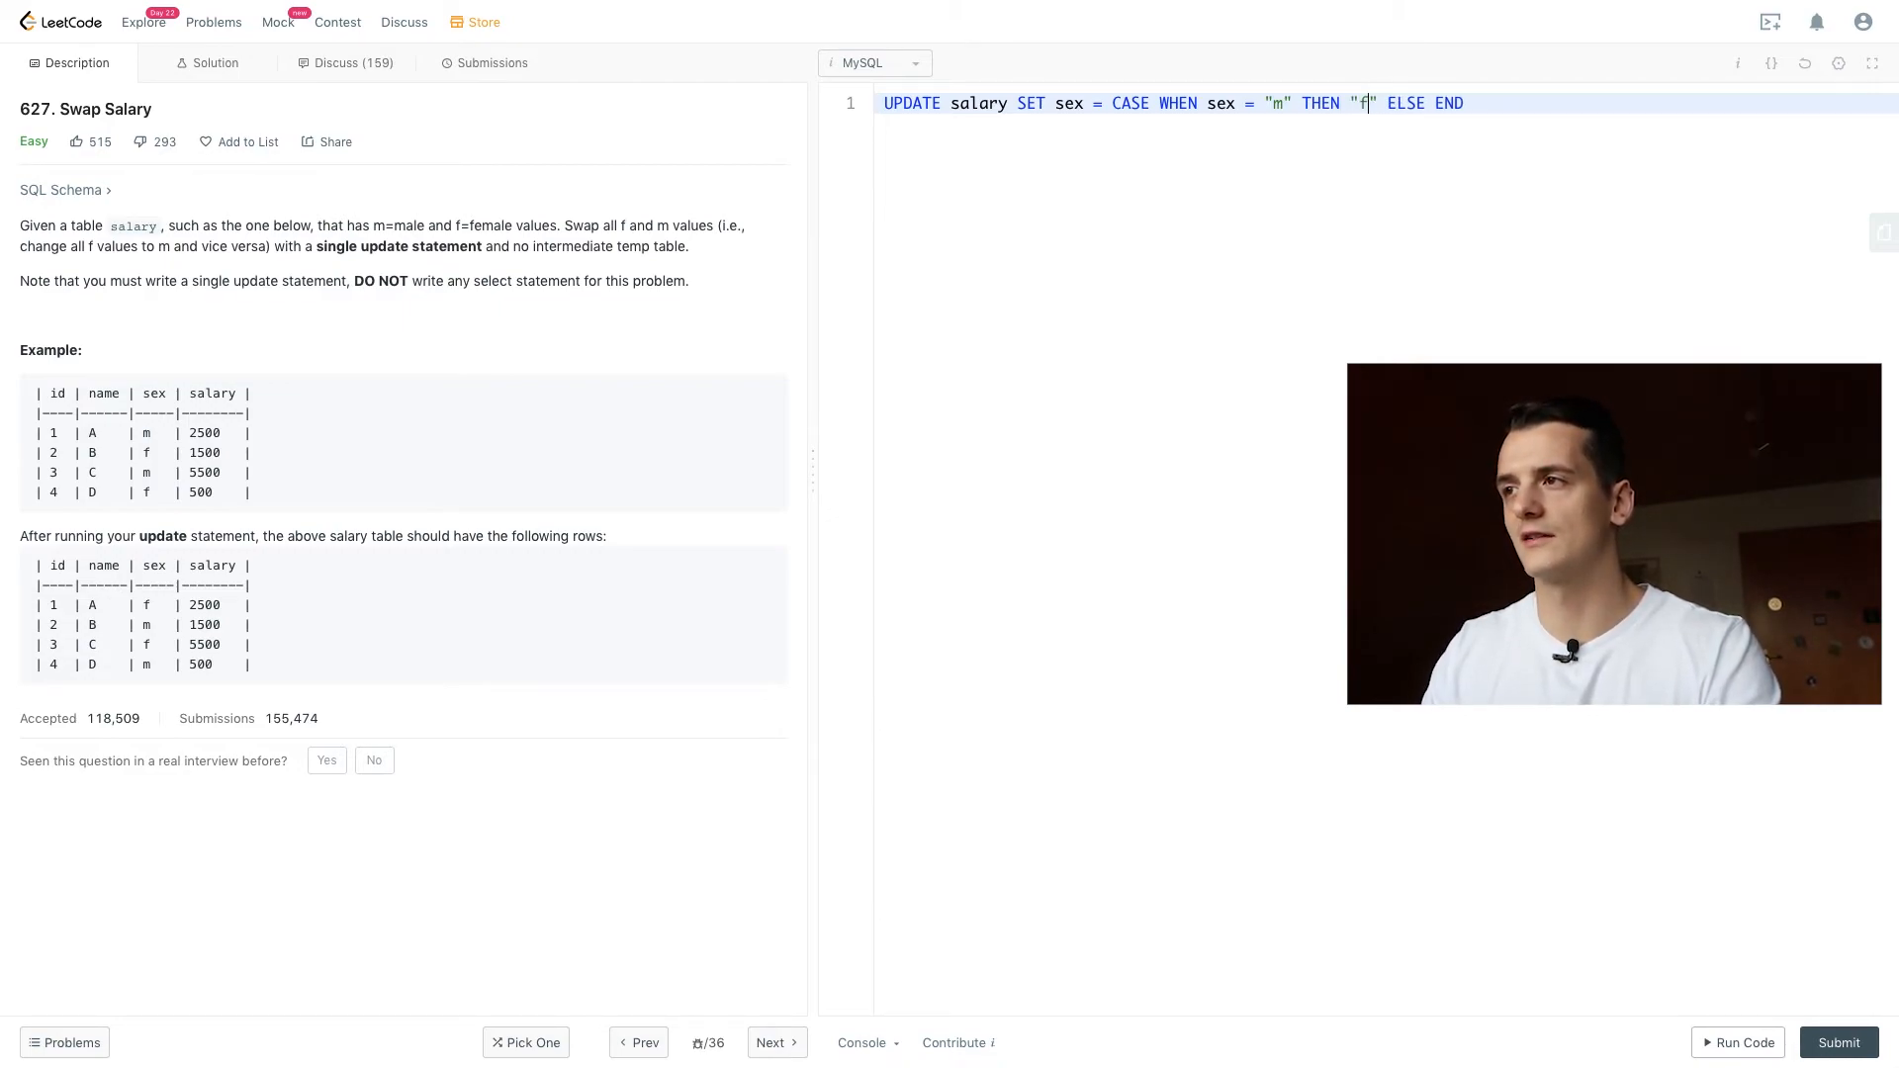
text("")
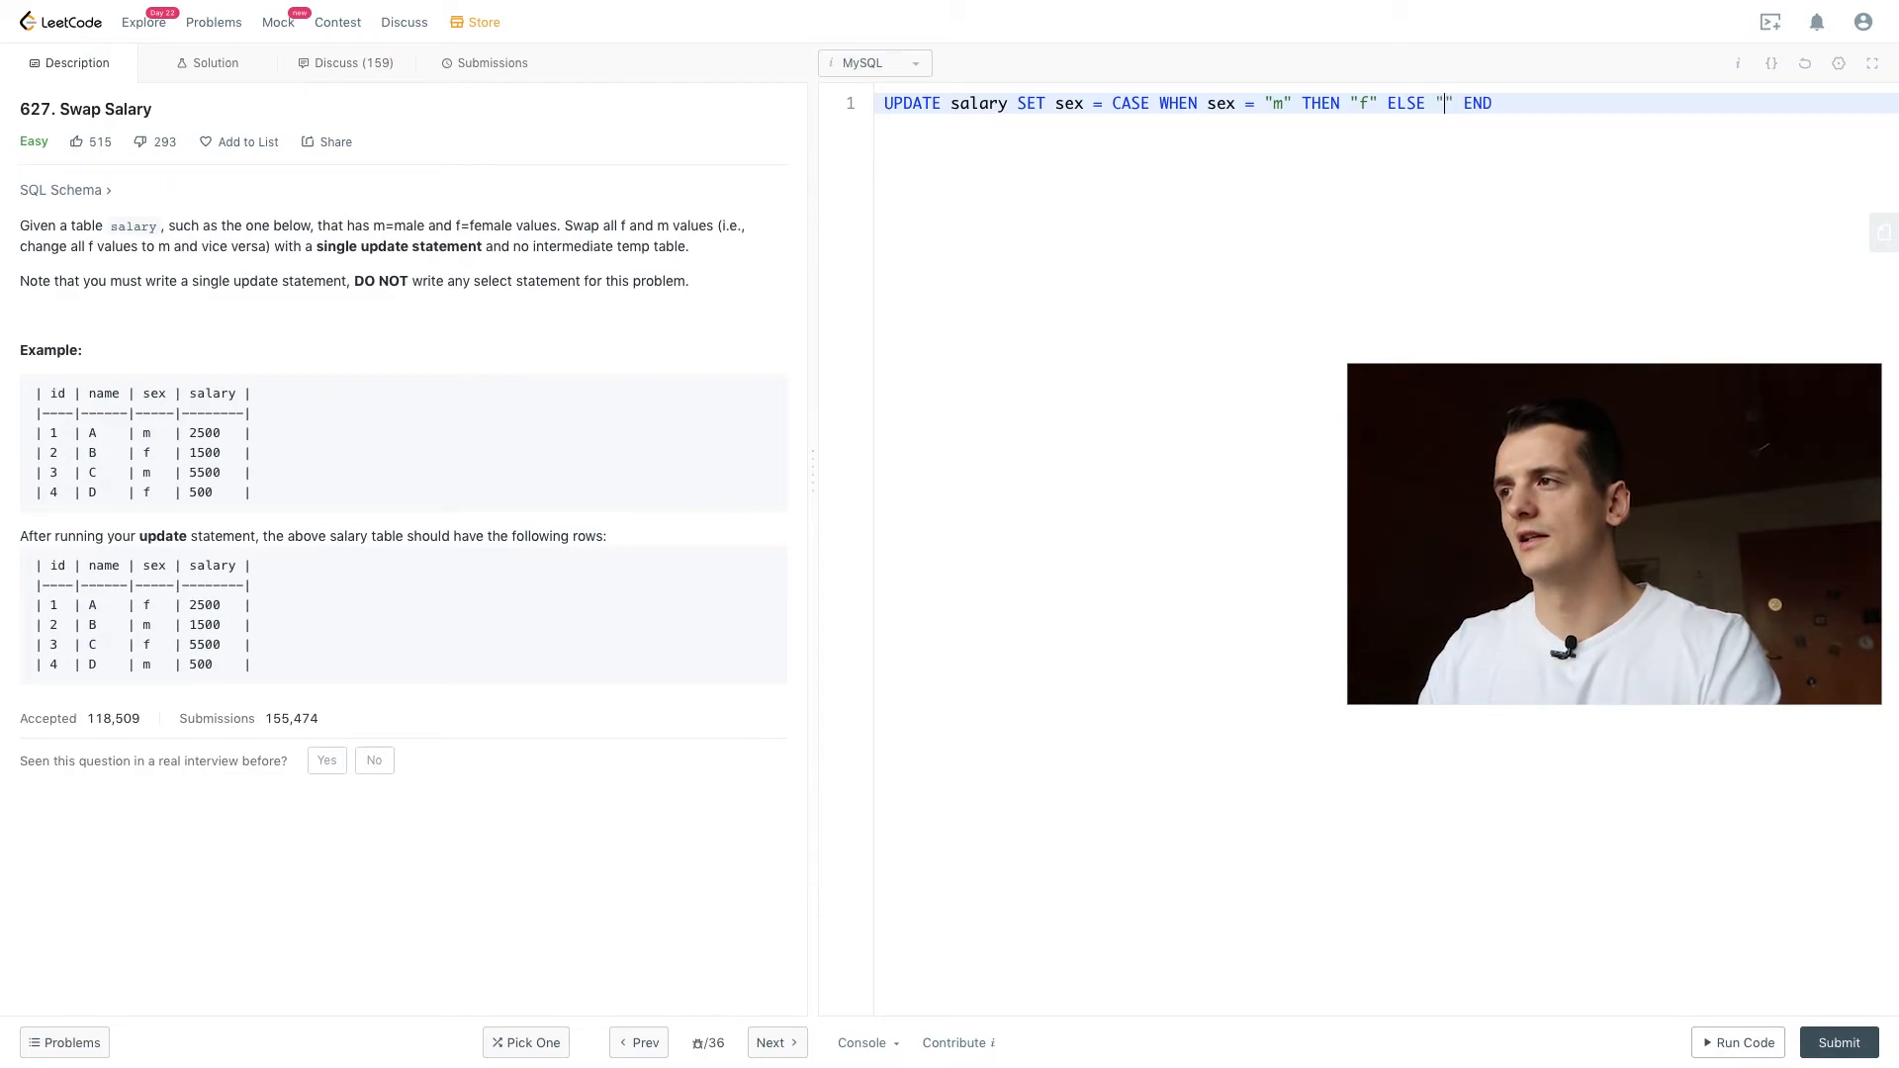
text(m)
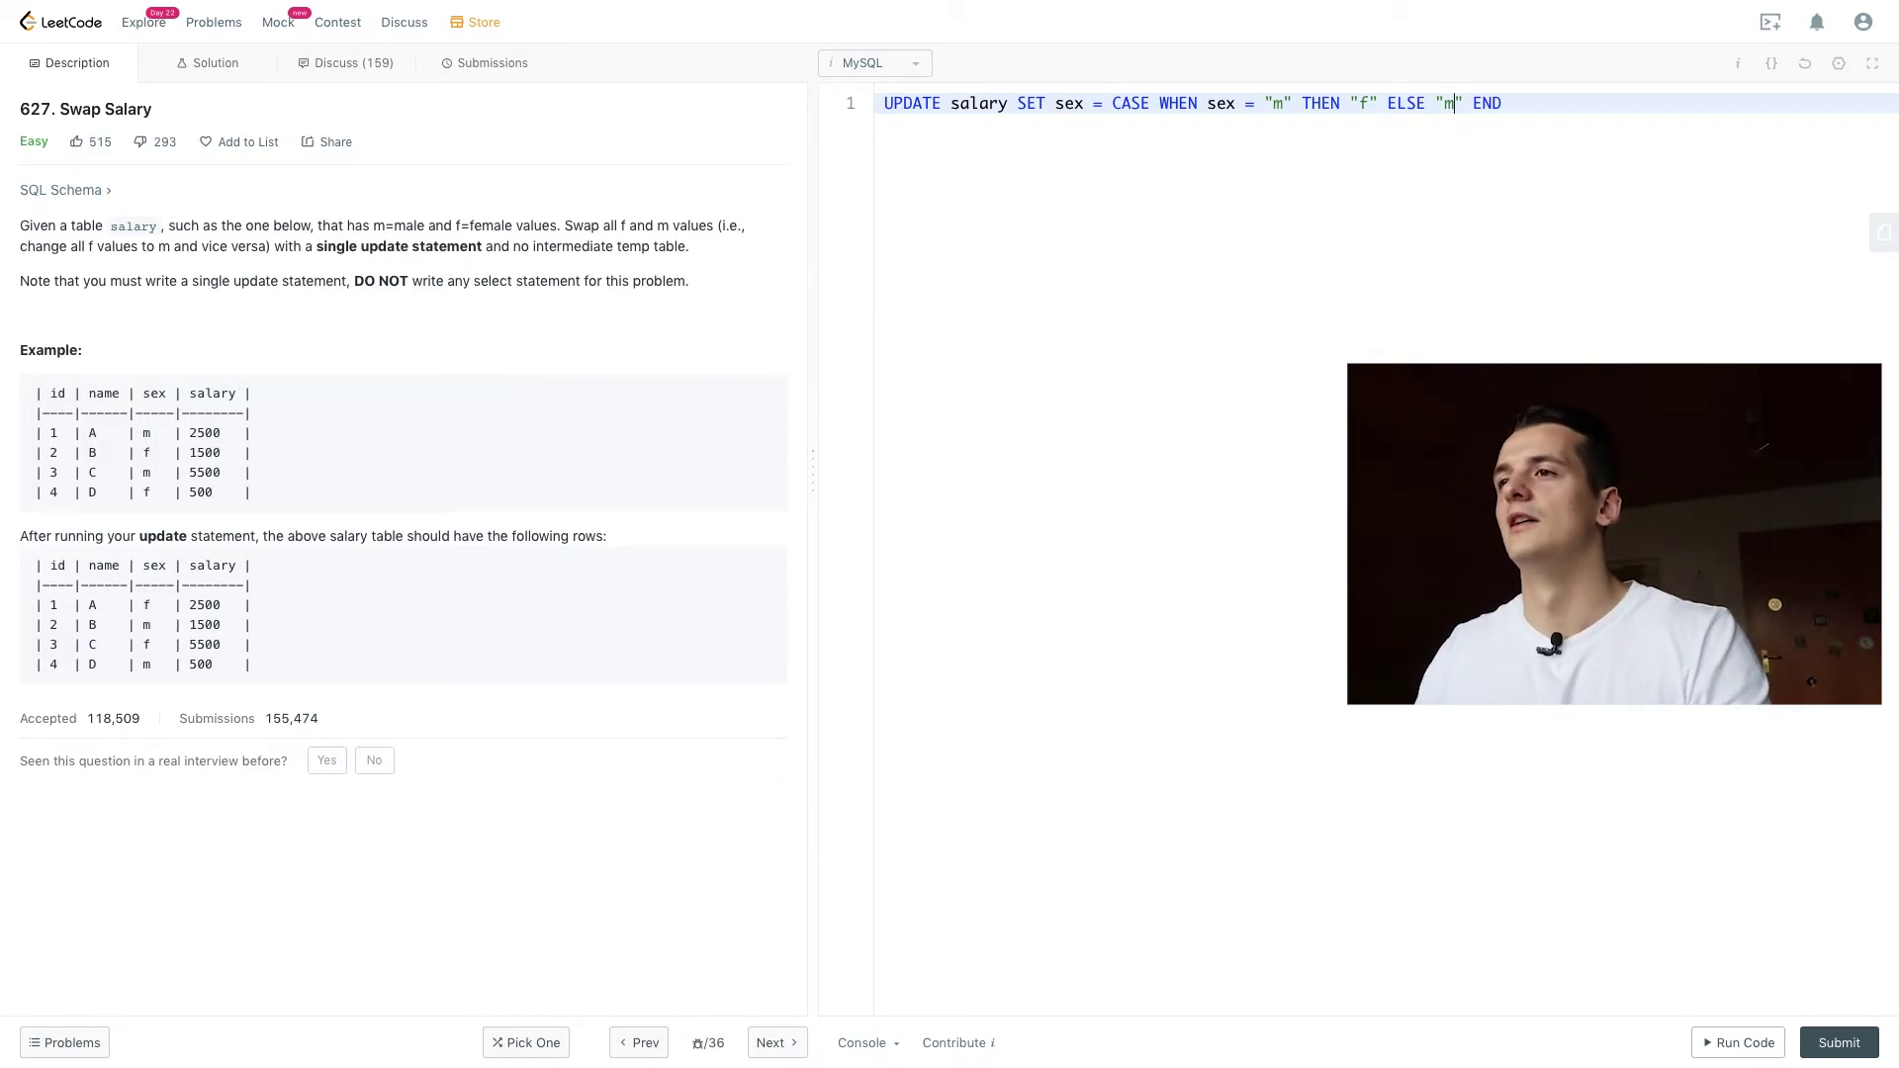
click(1835, 1041)
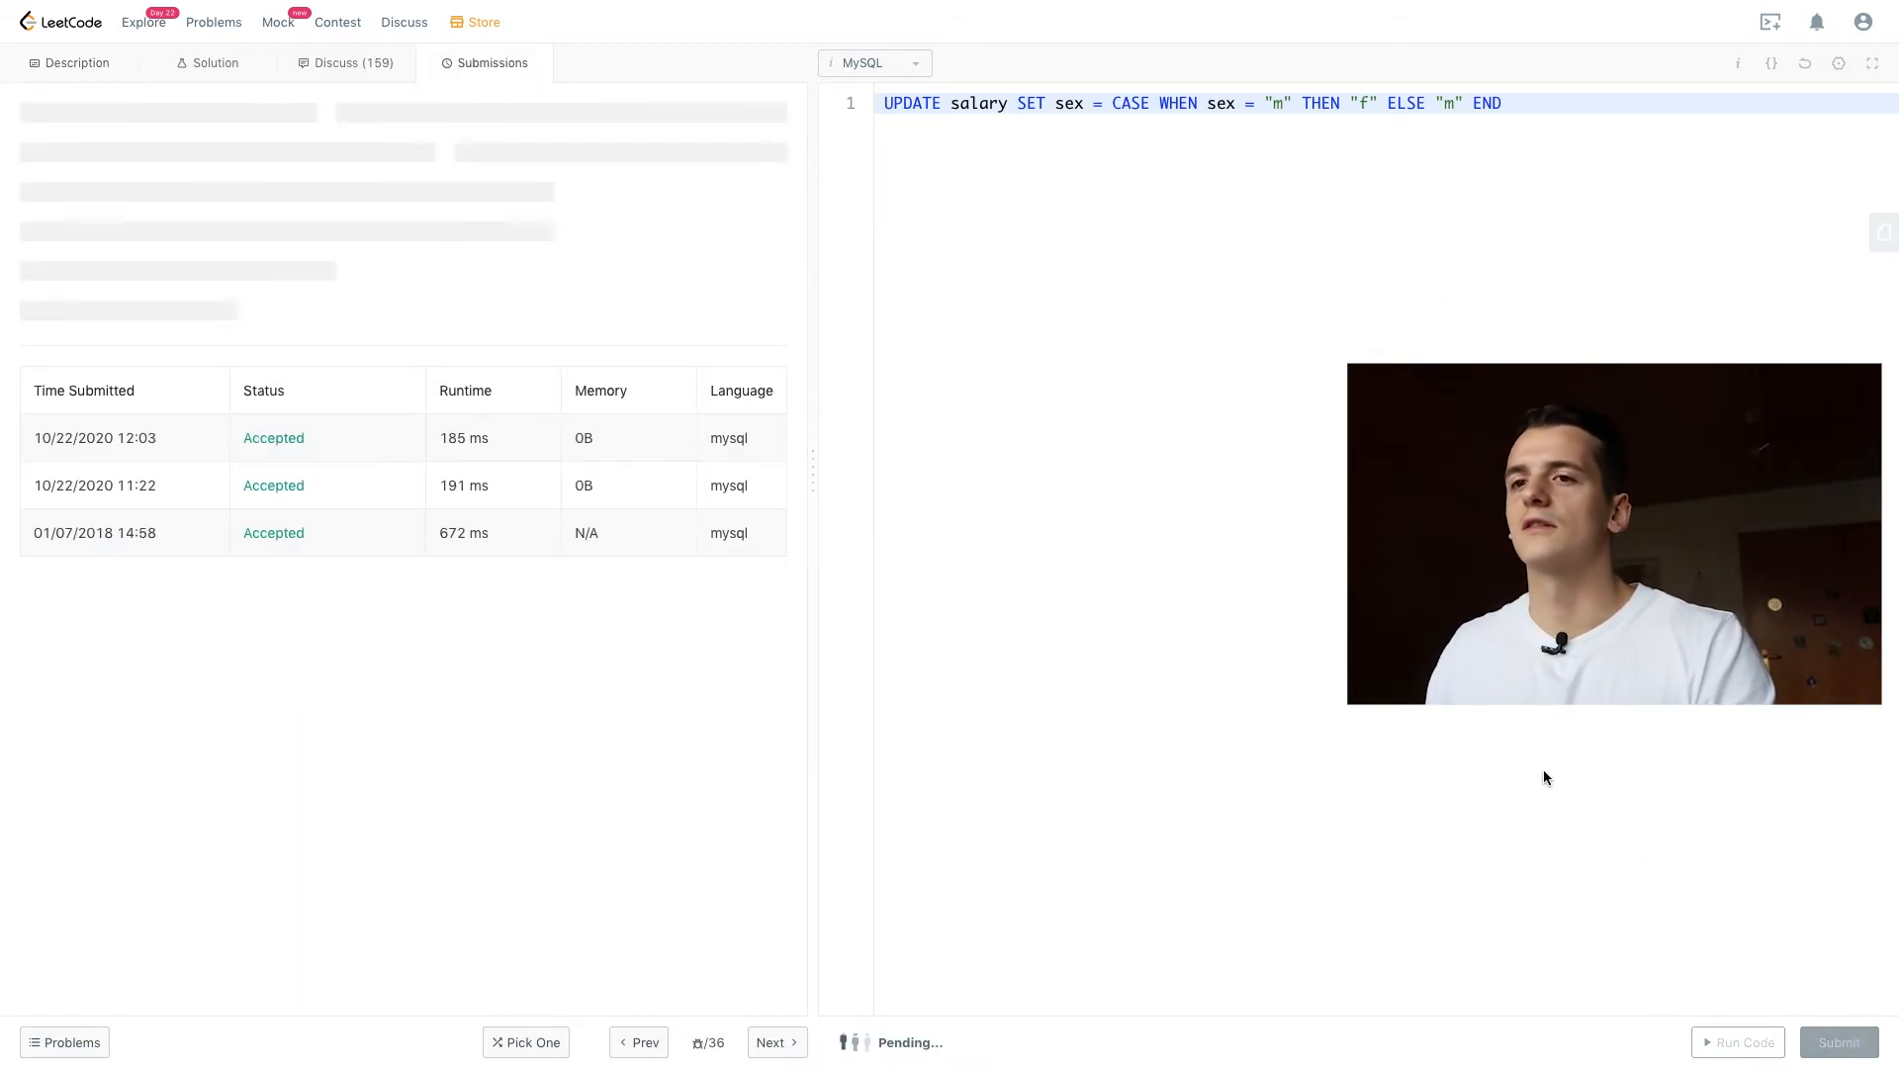
Step: Confirm the CASE submission is accepted at 213 ms and return to the Swap Salary description
click(1836, 1041)
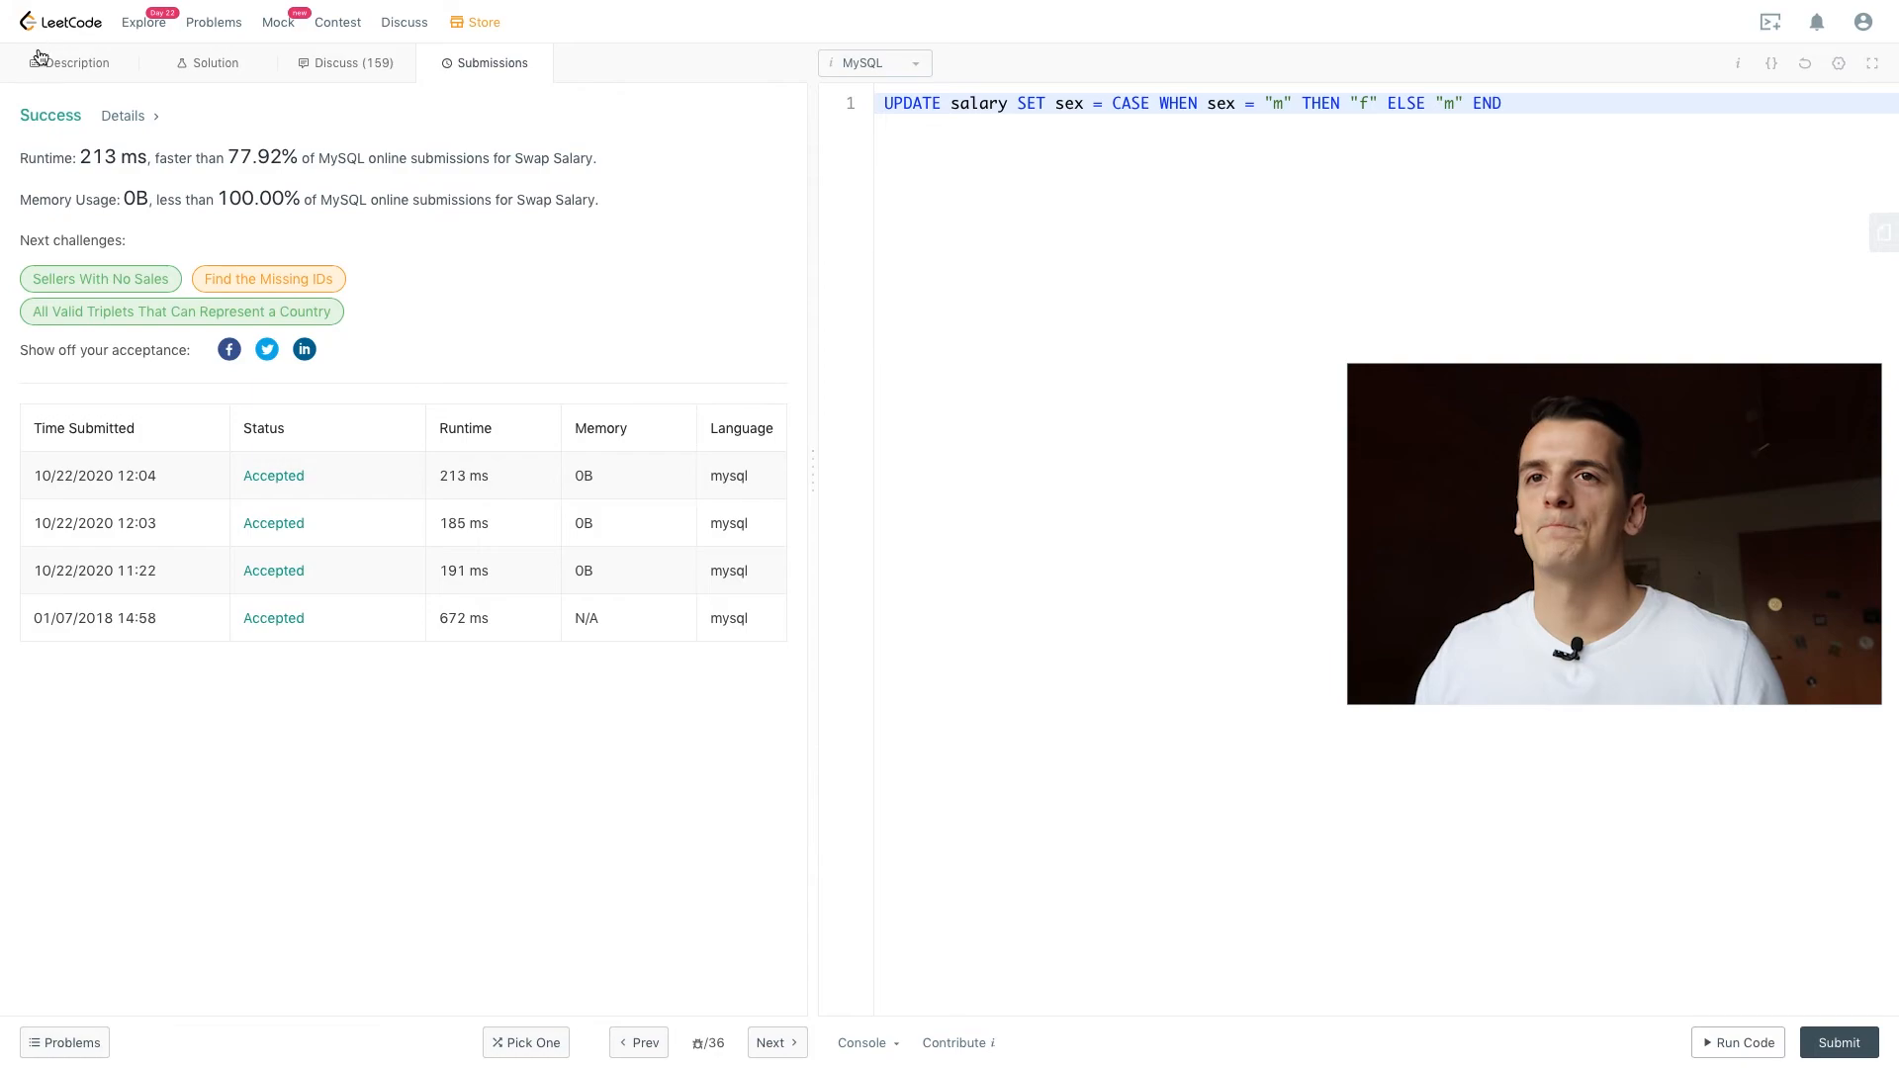
click(77, 62)
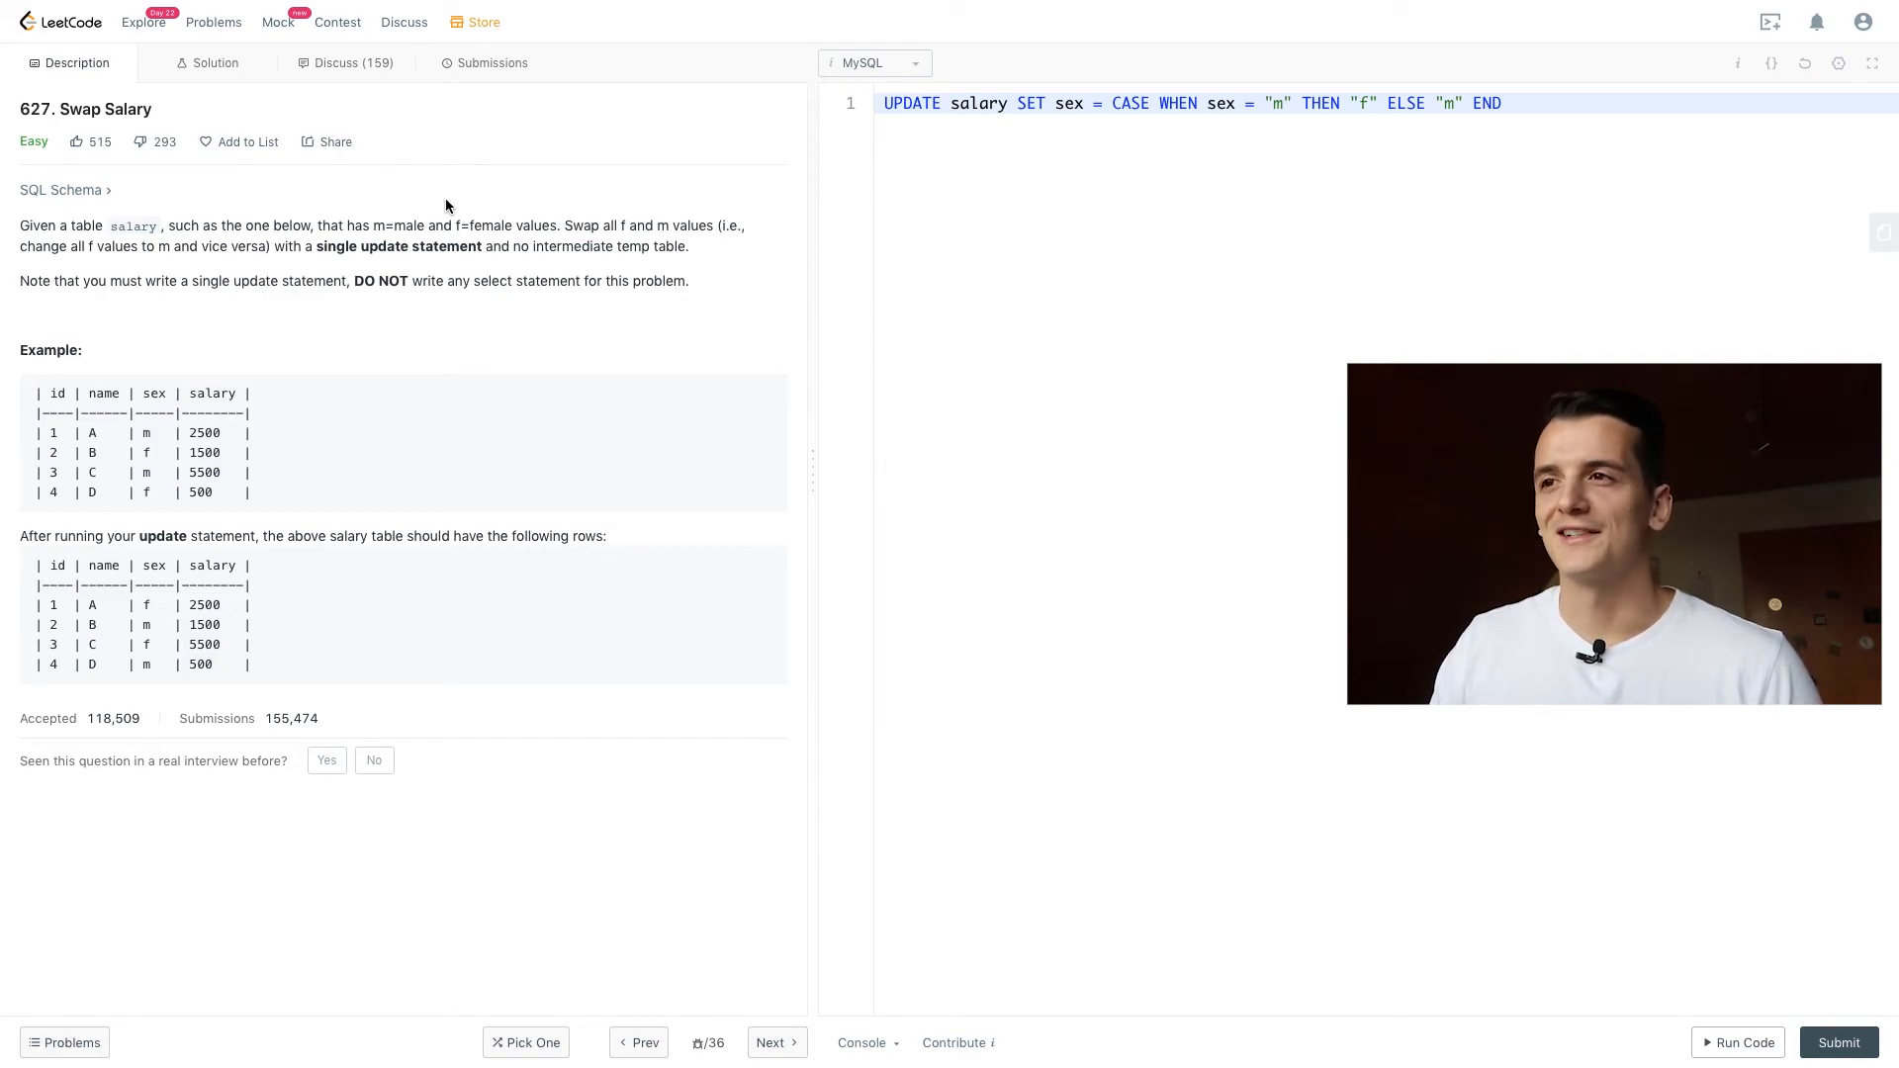
mouse_move(848, 275)
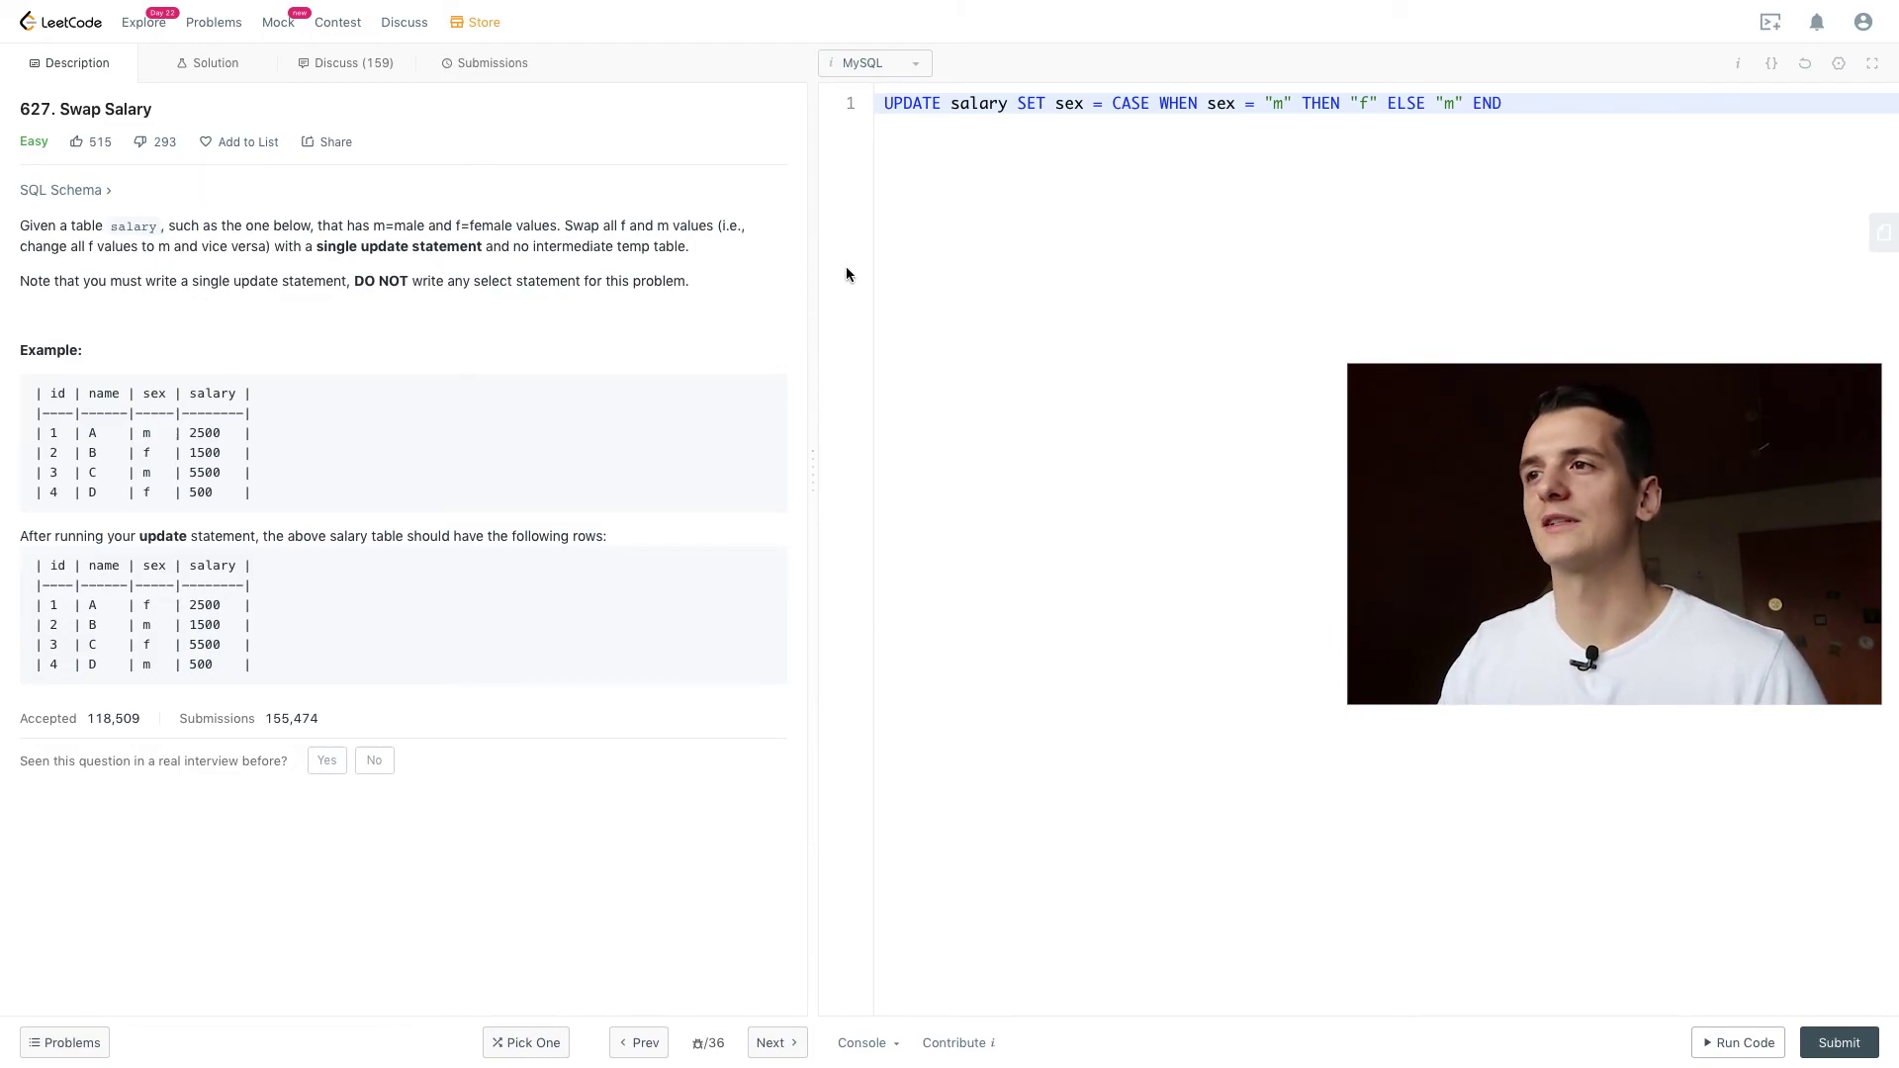
mouse_move(852, 274)
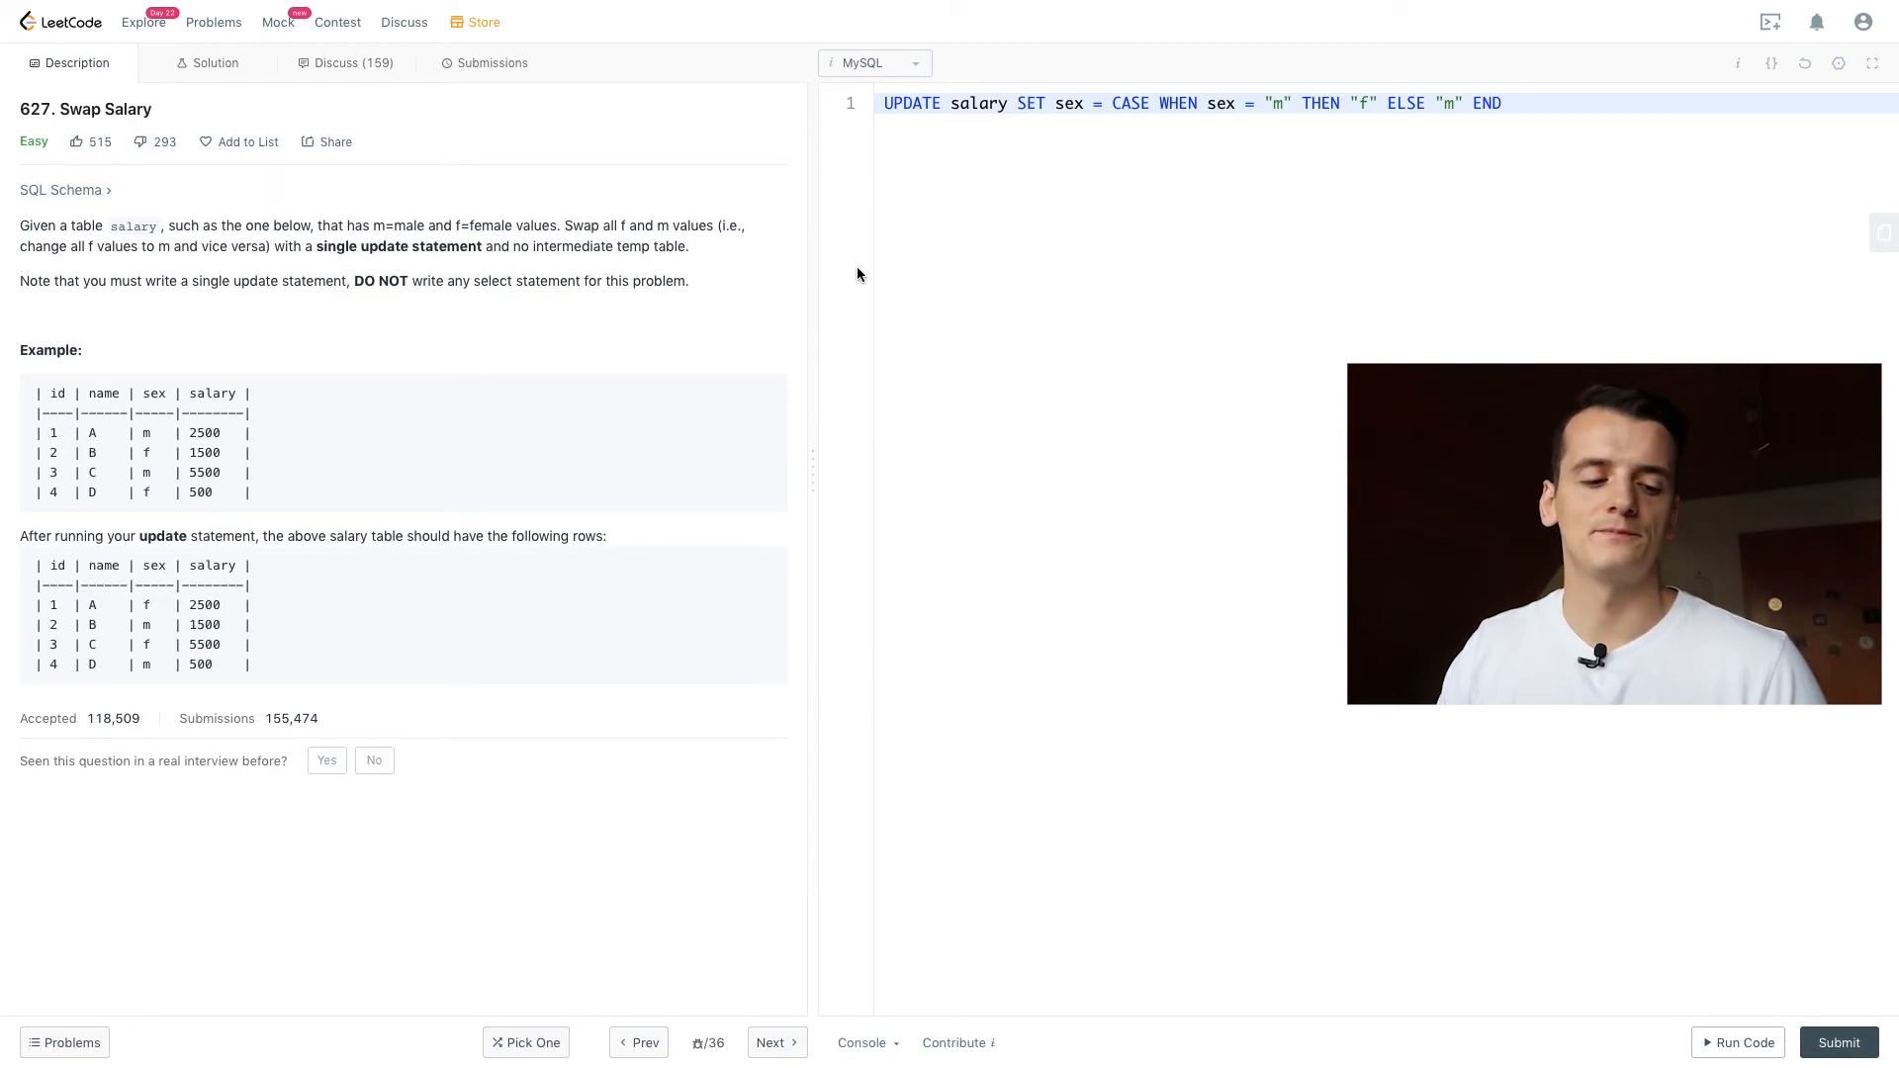
mouse_move(1069, 147)
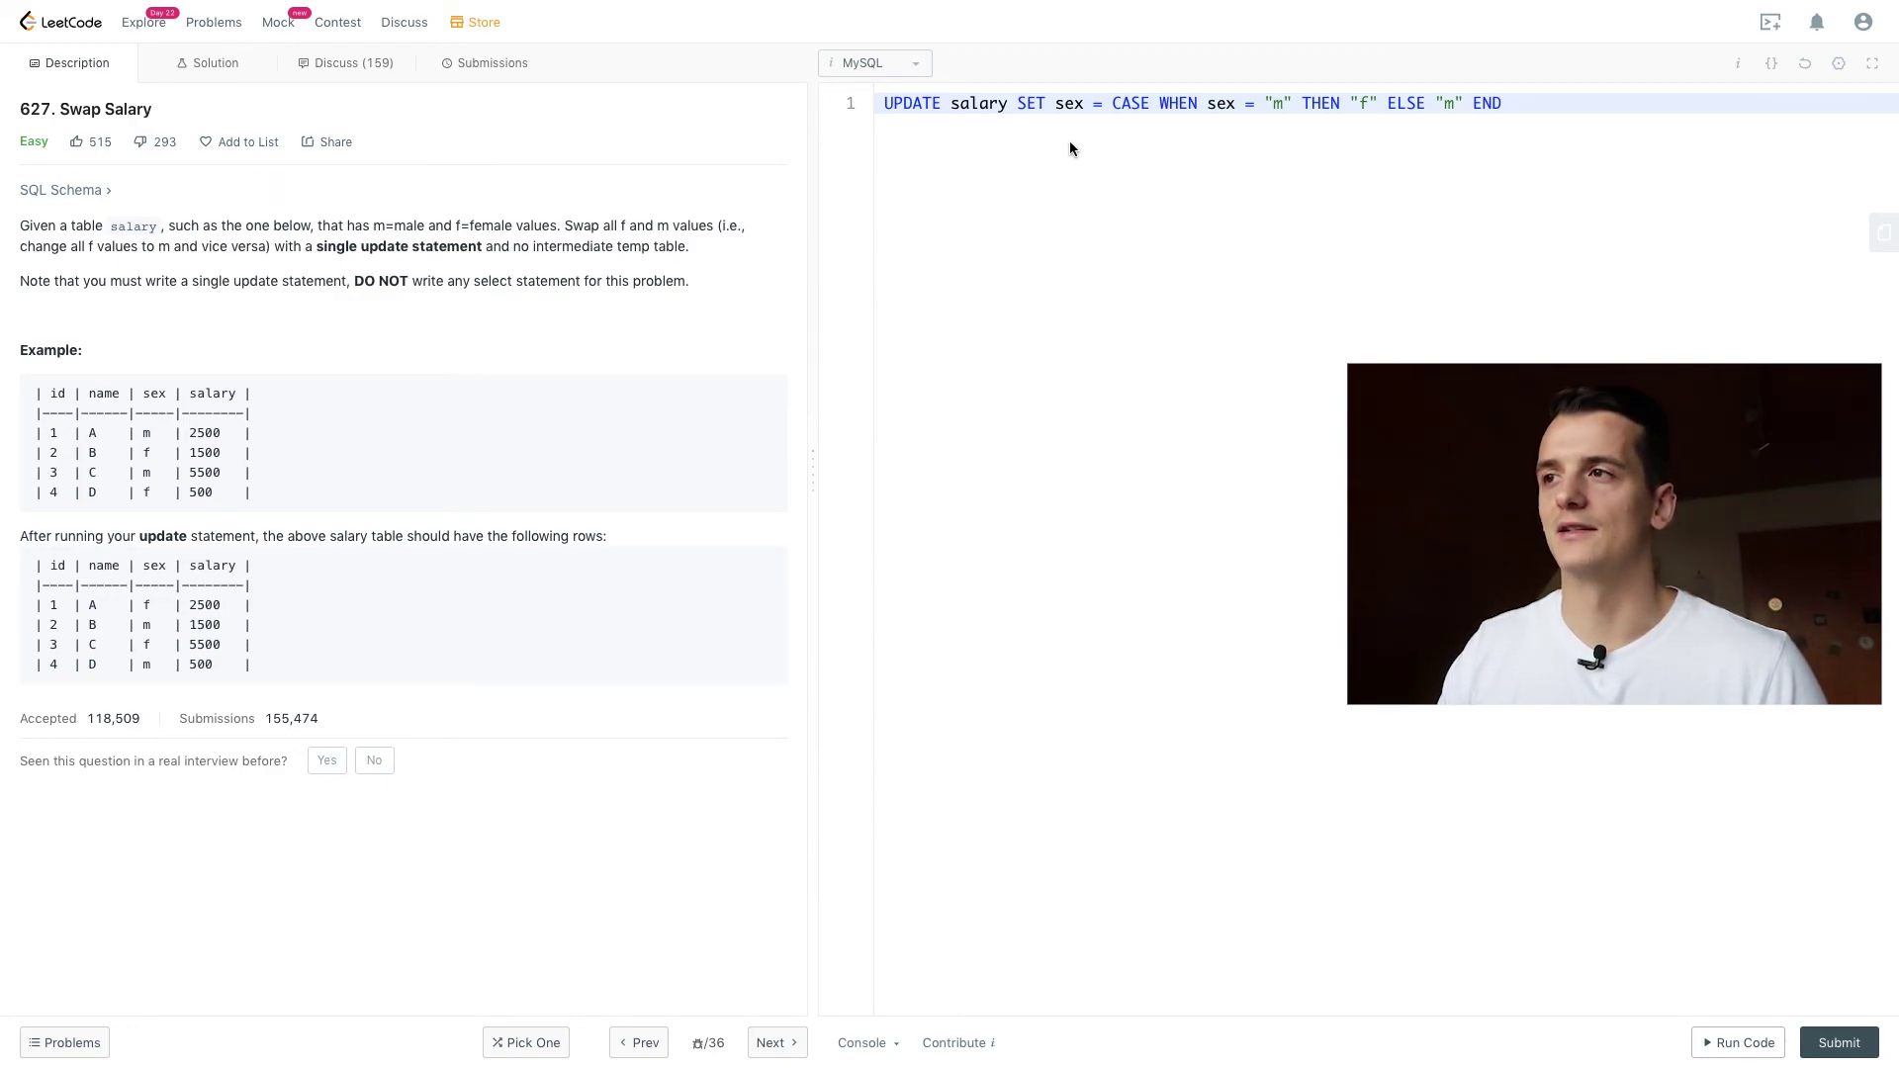